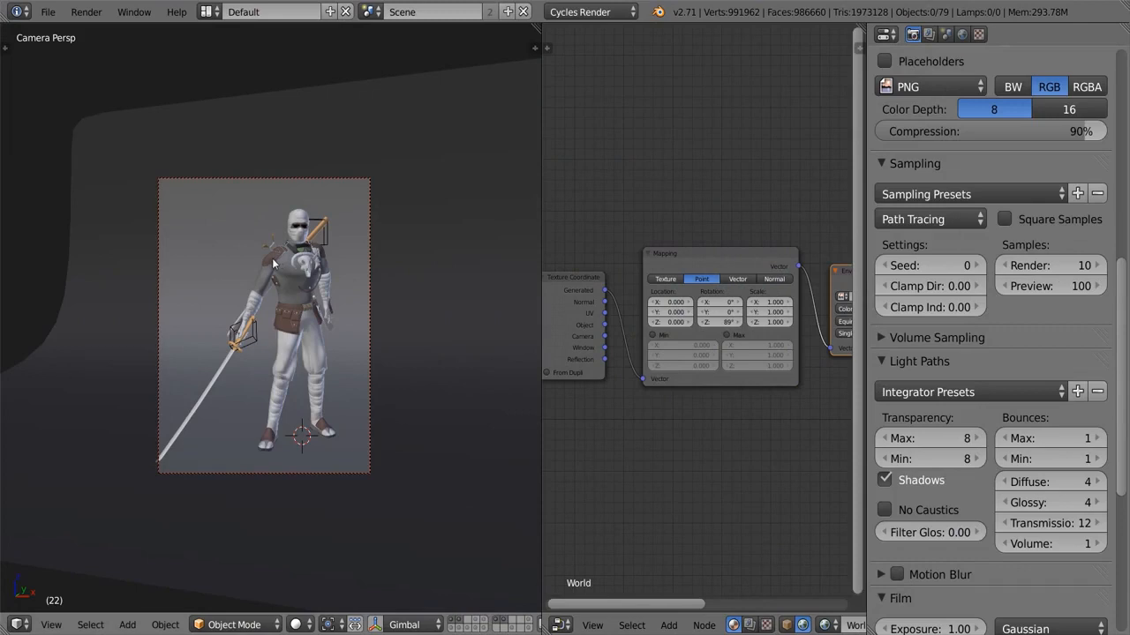
# Select the ninja's right shoulder pad so it can be isolated in local view.
pyautogui.click(274, 265)
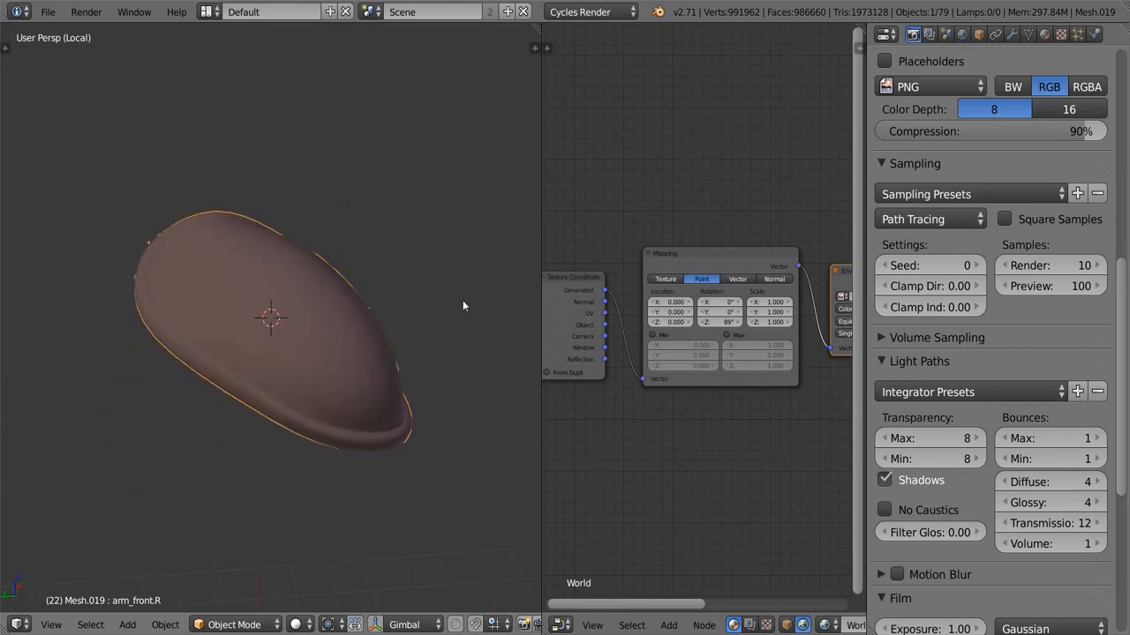
pyautogui.moveTo(391, 332)
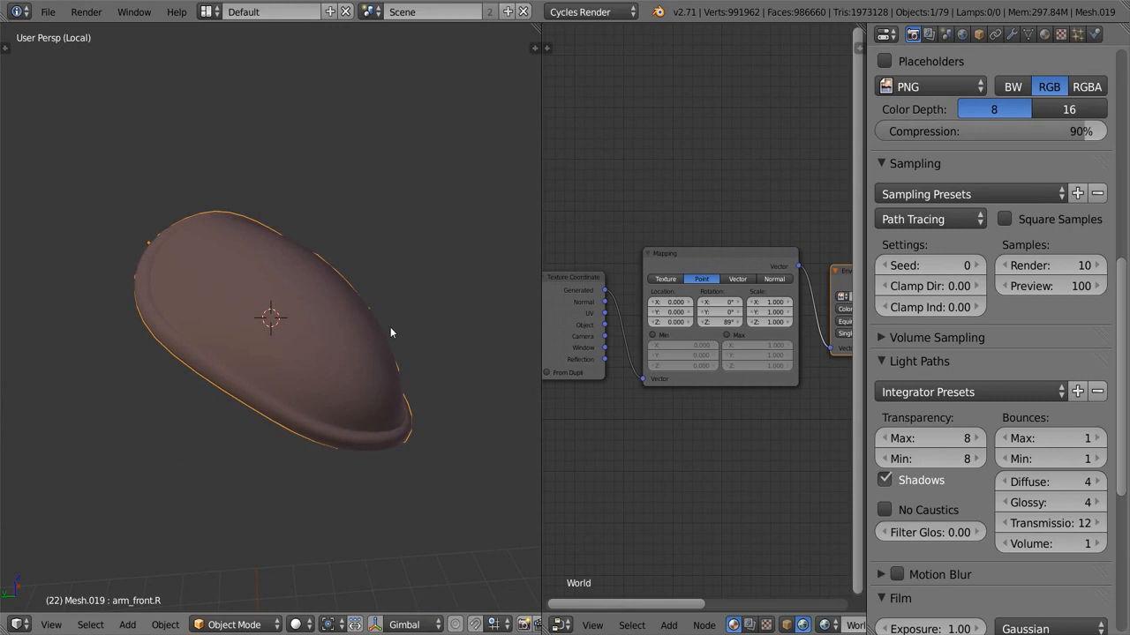
pyautogui.moveTo(124, 330)
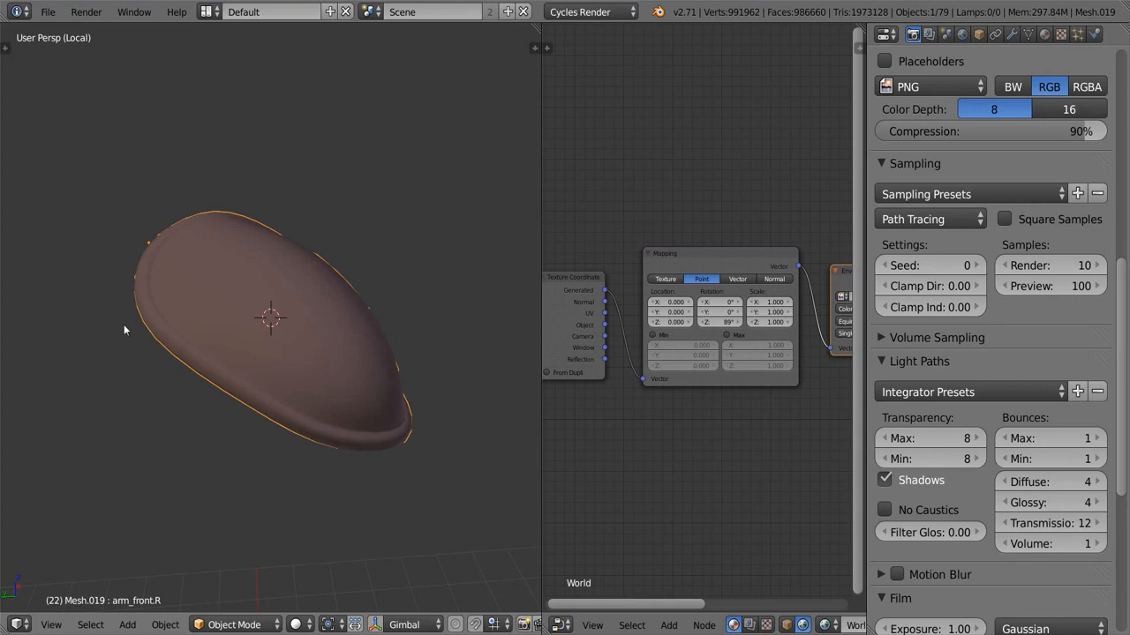
pyautogui.moveTo(113, 213)
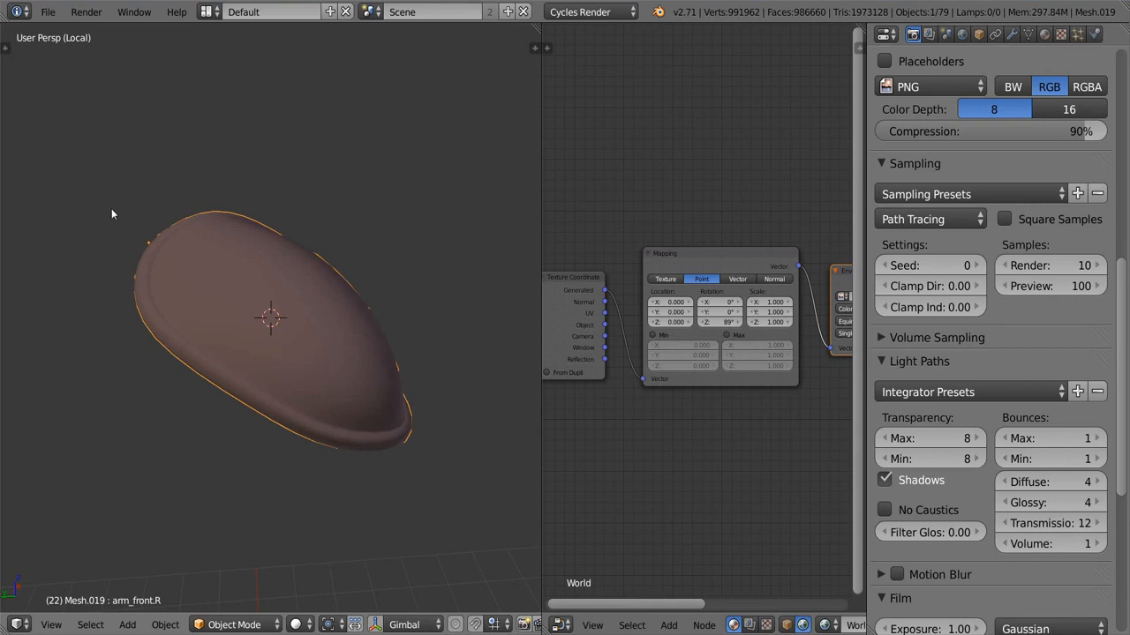
pyautogui.moveTo(217, 256)
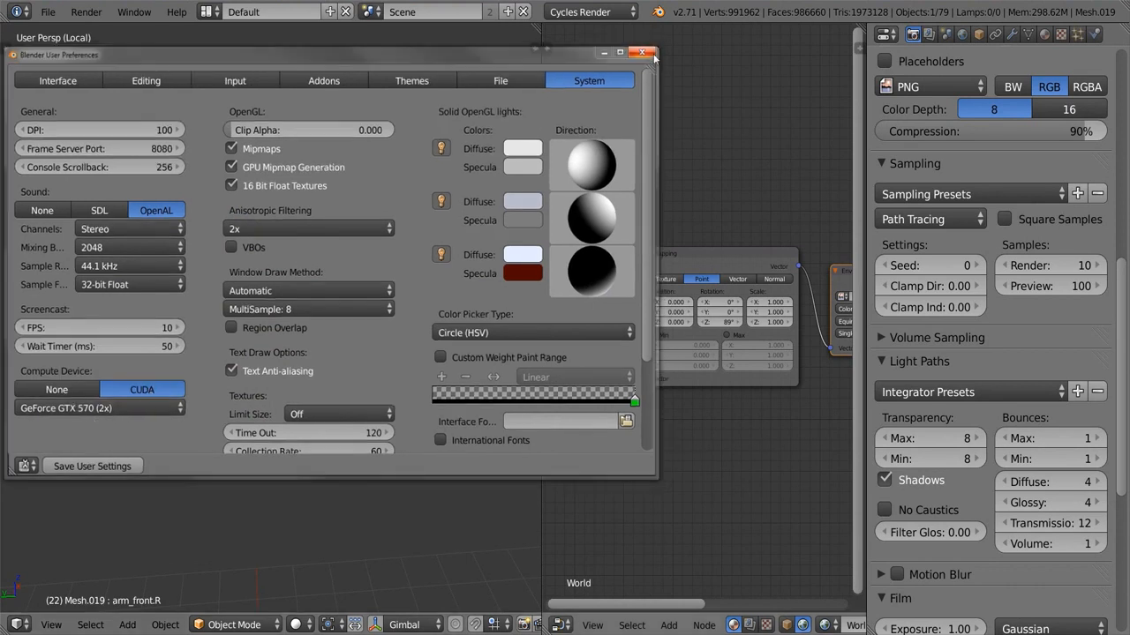
# Close the Preferences window and bring up the render device choice in Render settings.
pyautogui.click(642, 53)
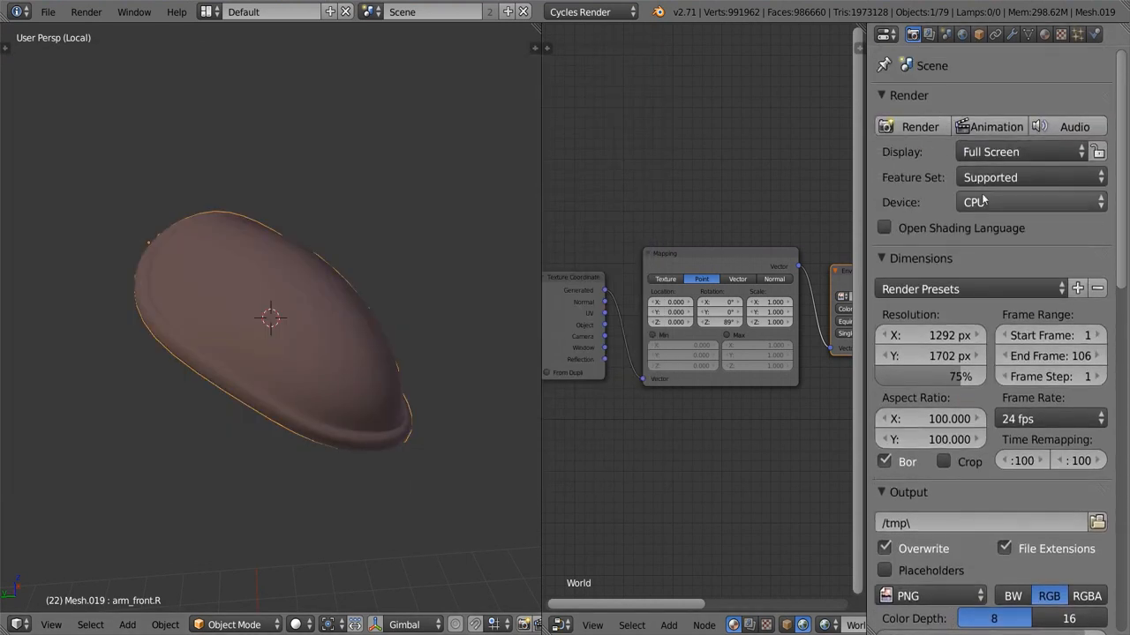
pyautogui.click(1027, 201)
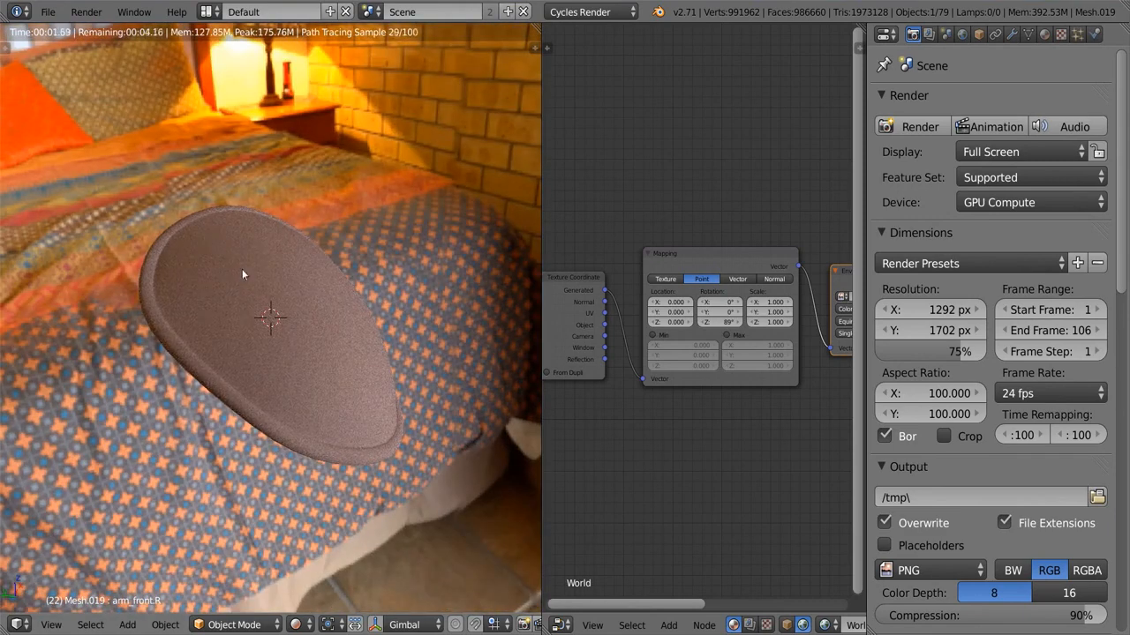
# Enable Use Nodes on the shoulder_R material, giving it a Diffuse BSDF shader.
pyautogui.click(1045, 33)
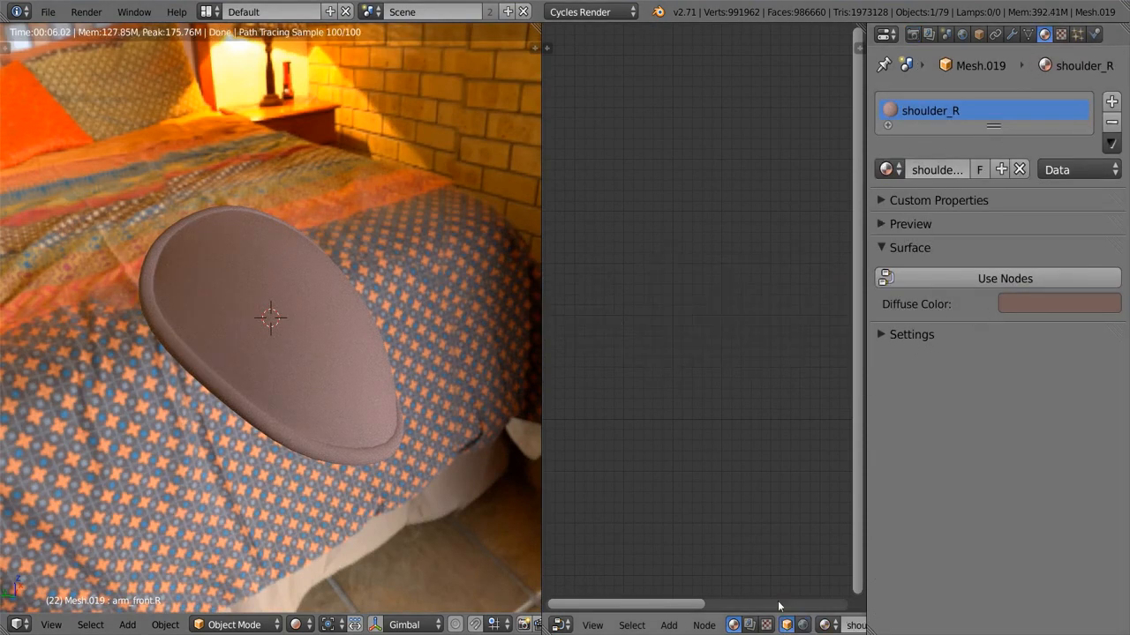
pyautogui.click(1004, 279)
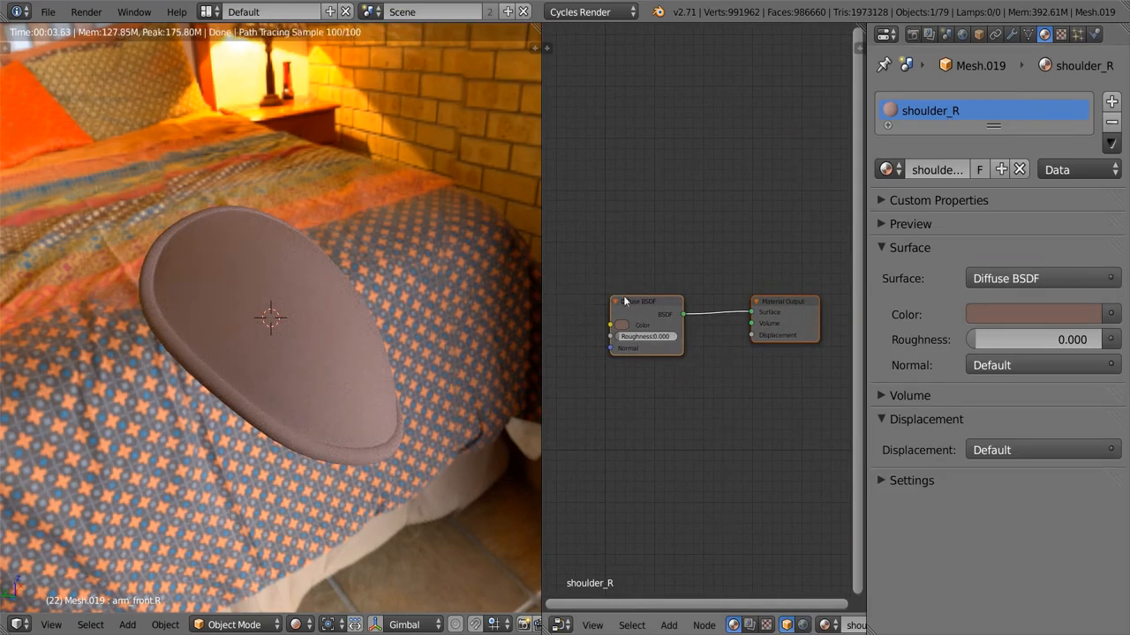
pyautogui.moveTo(593, 268)
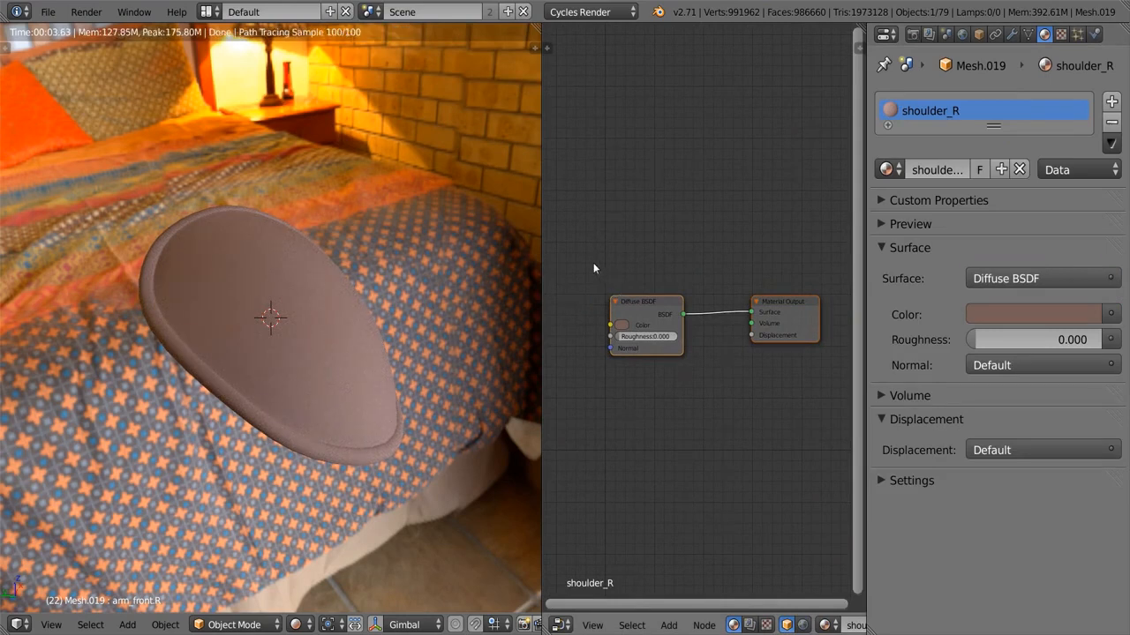
pyautogui.moveTo(556, 116)
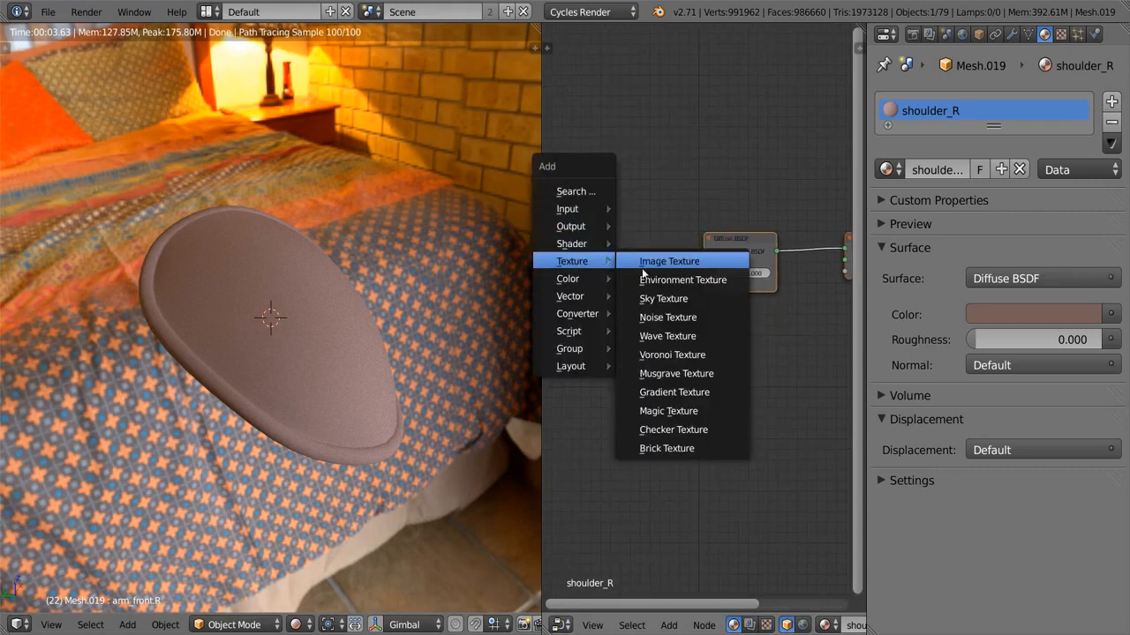
# Add an Image Texture node and feed its Color into the Diffuse BSDF Color.
pyautogui.click(667, 261)
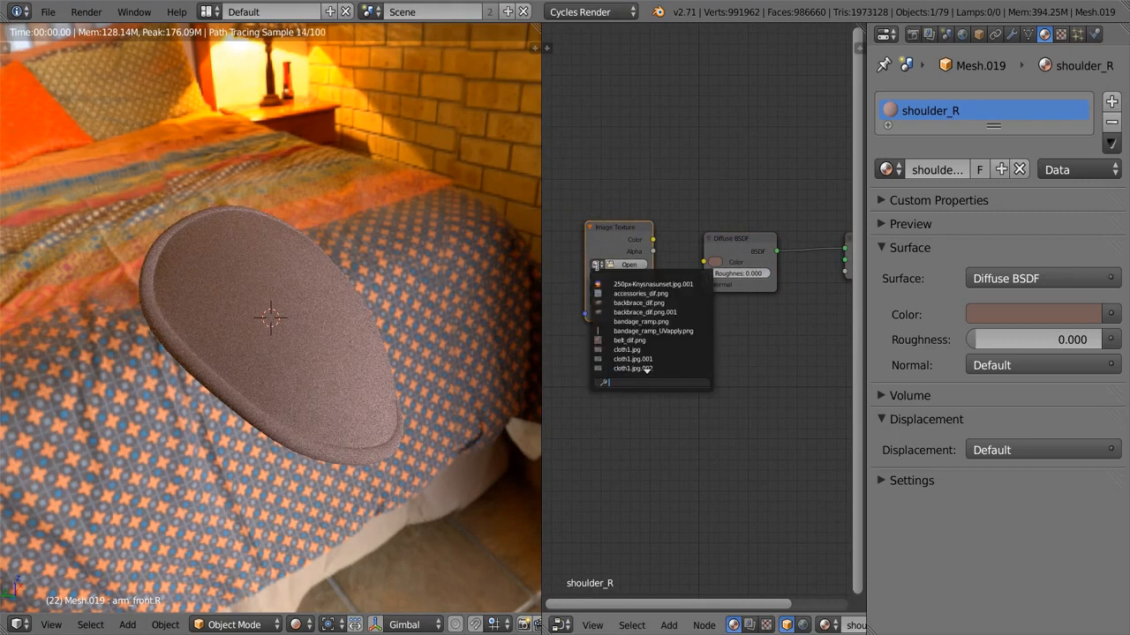
pyautogui.write('sho')
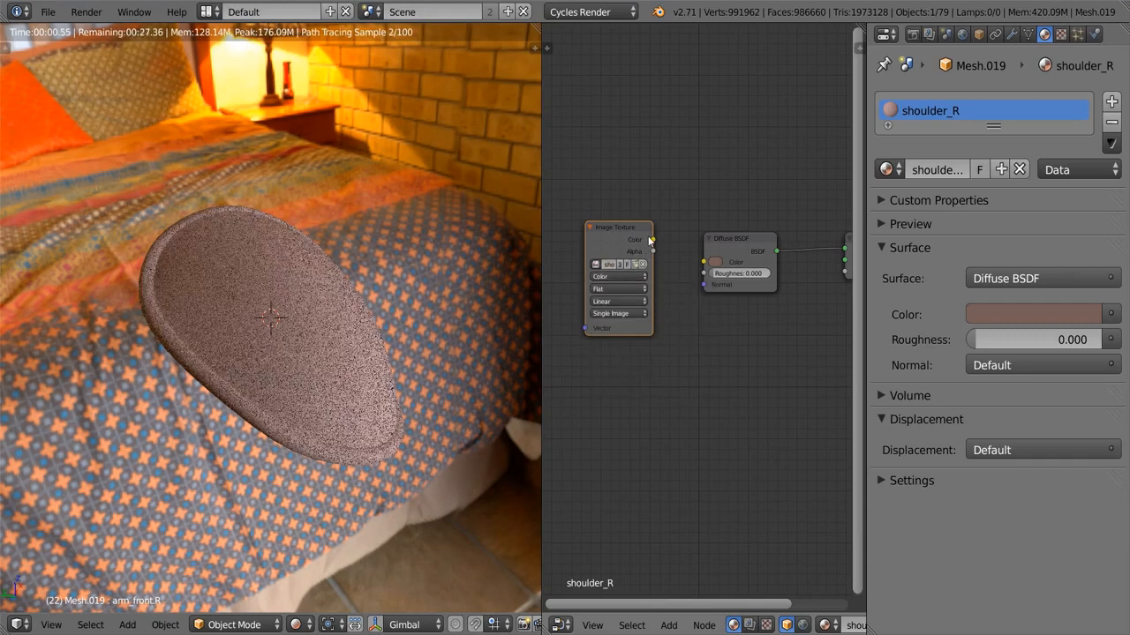
pyautogui.moveTo(651, 240); pyautogui.dragTo(704, 267)
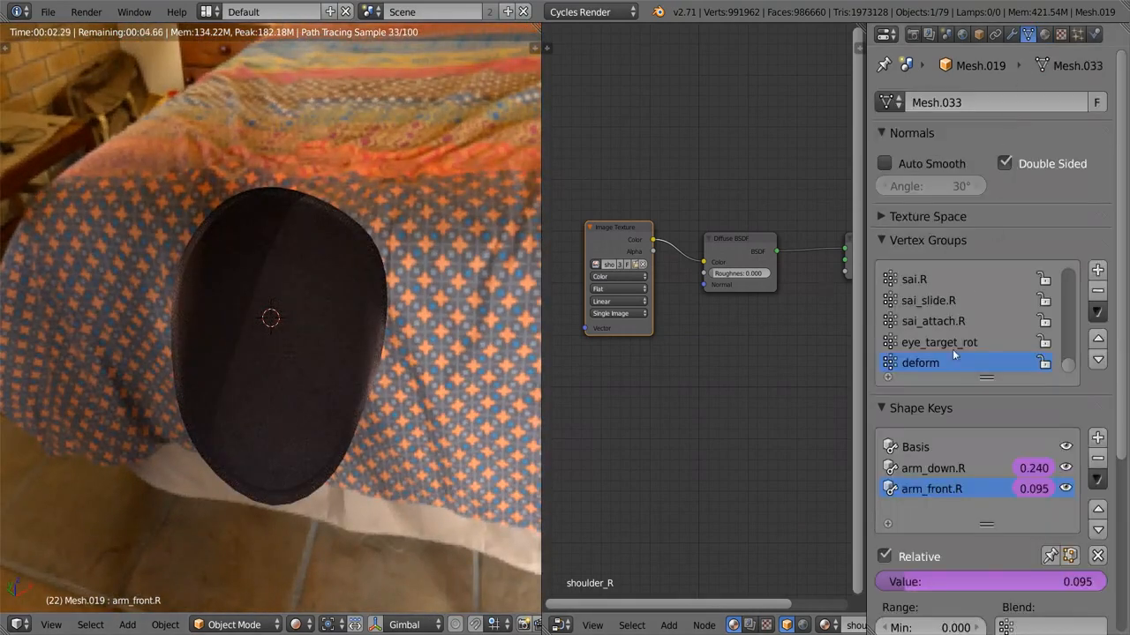
# Expand the mesh's UV Maps list to show dragon, UVMap and leather.
pyautogui.scroll(-3)
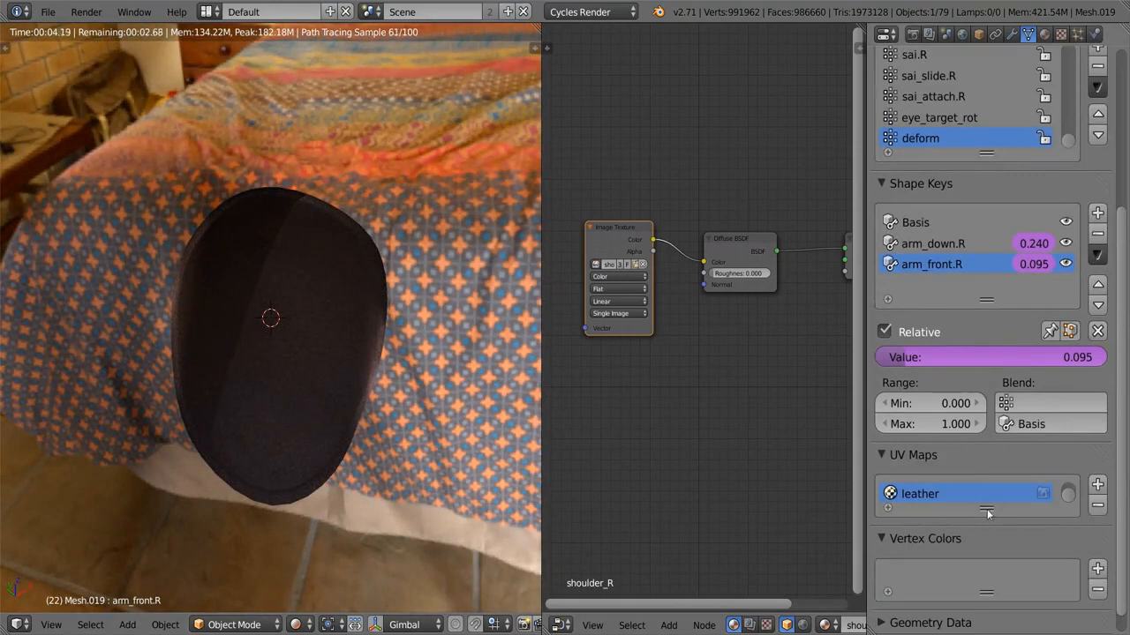
pyautogui.click(1098, 484)
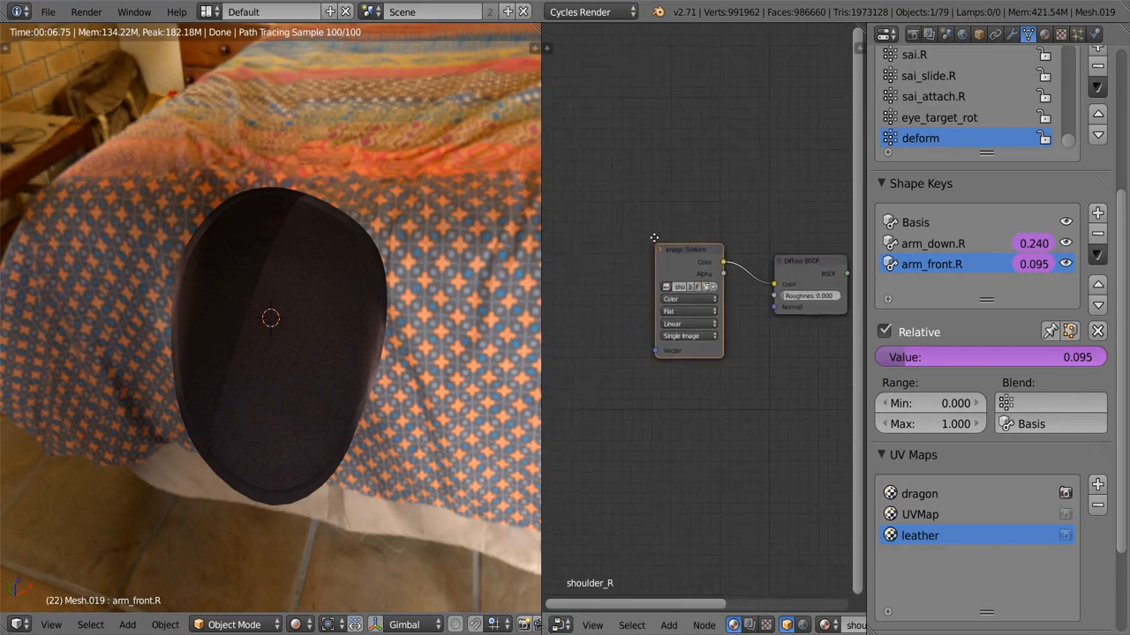
pyautogui.click(667, 625)
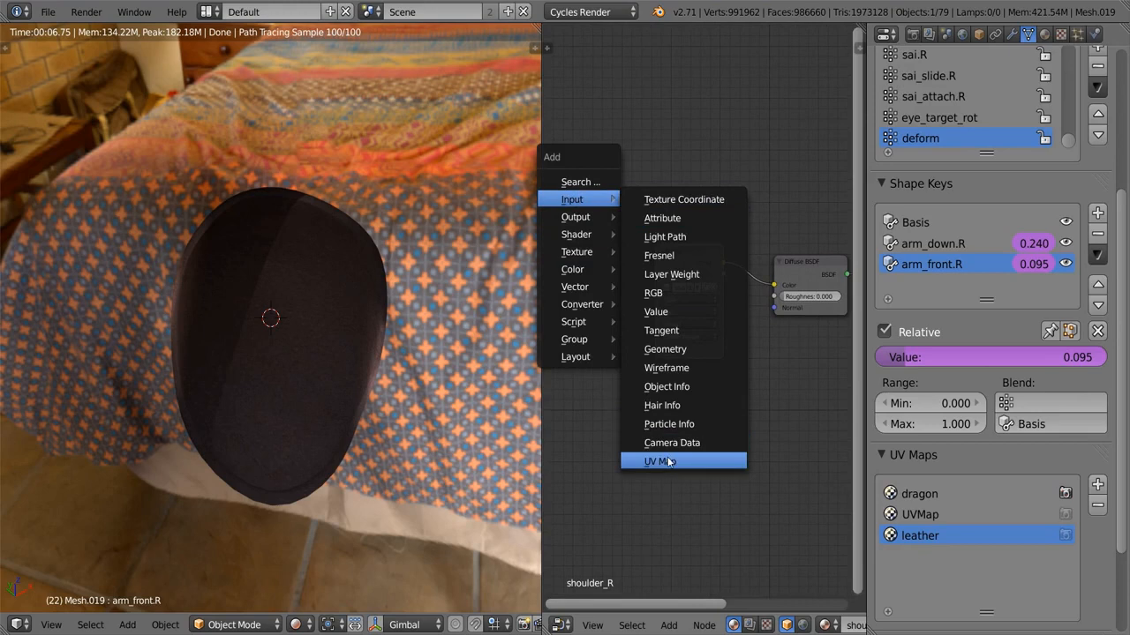
pyautogui.moveTo(657, 461)
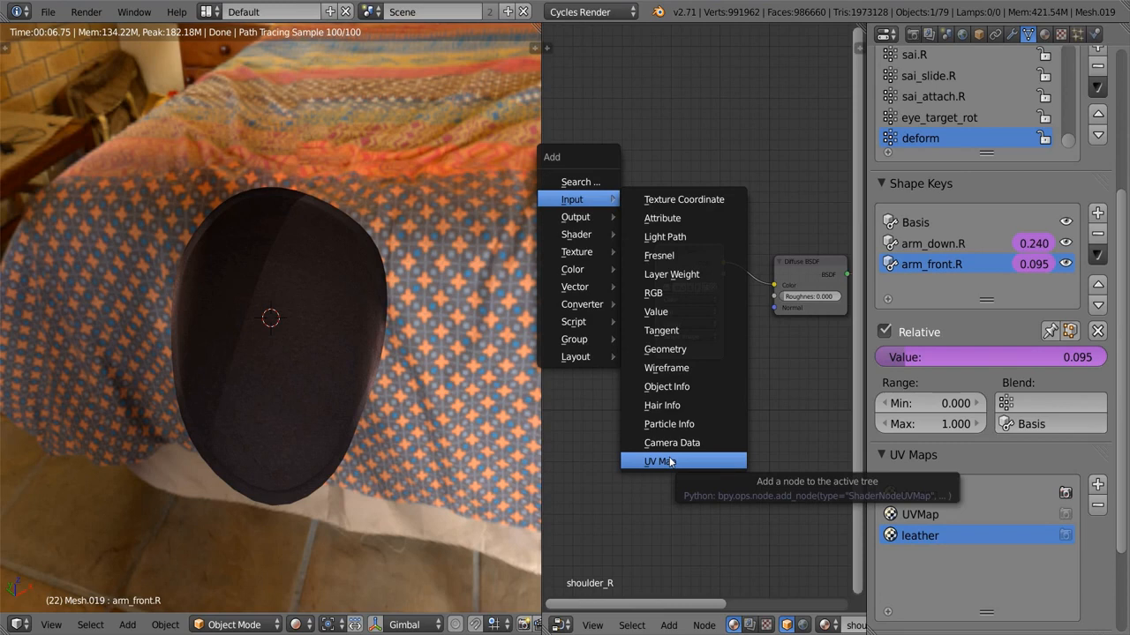
pyautogui.moveTo(662, 218)
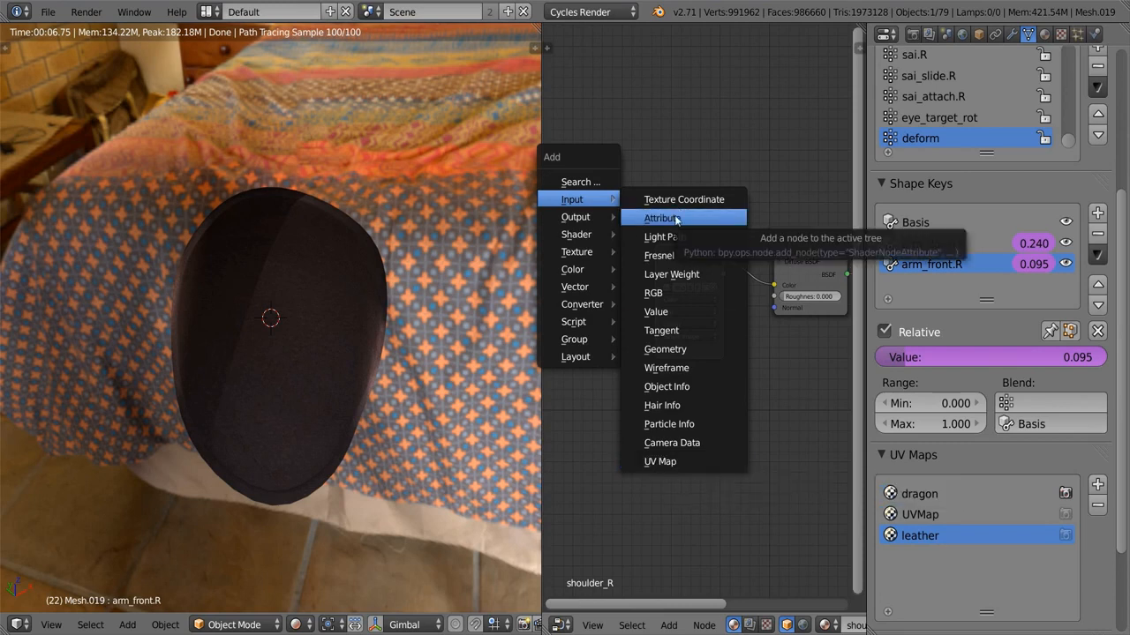
pyautogui.moveTo(572, 279)
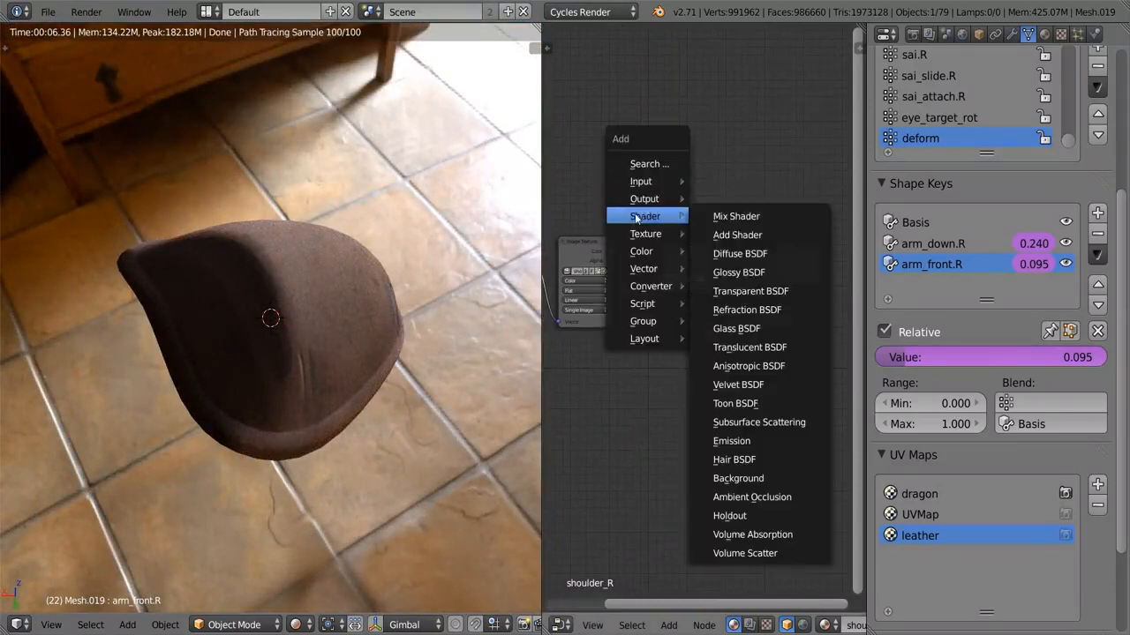
# Enable the Node Wrangler add-on from the Add-ons preferences, searching 'node'.
pyautogui.click(738, 272)
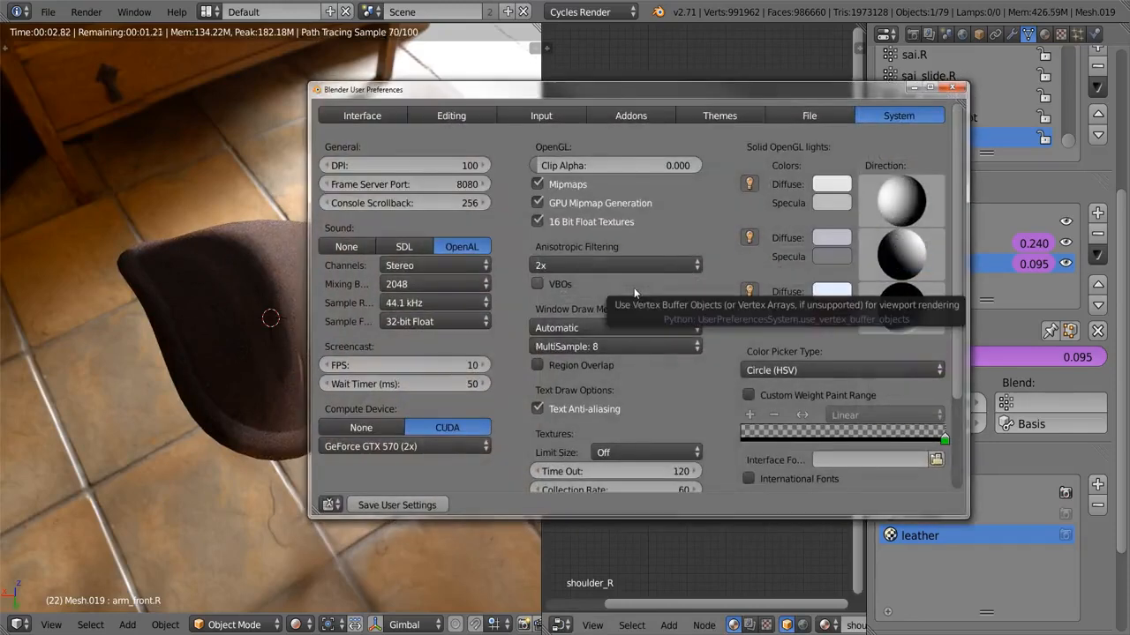
pyautogui.click(630, 115)
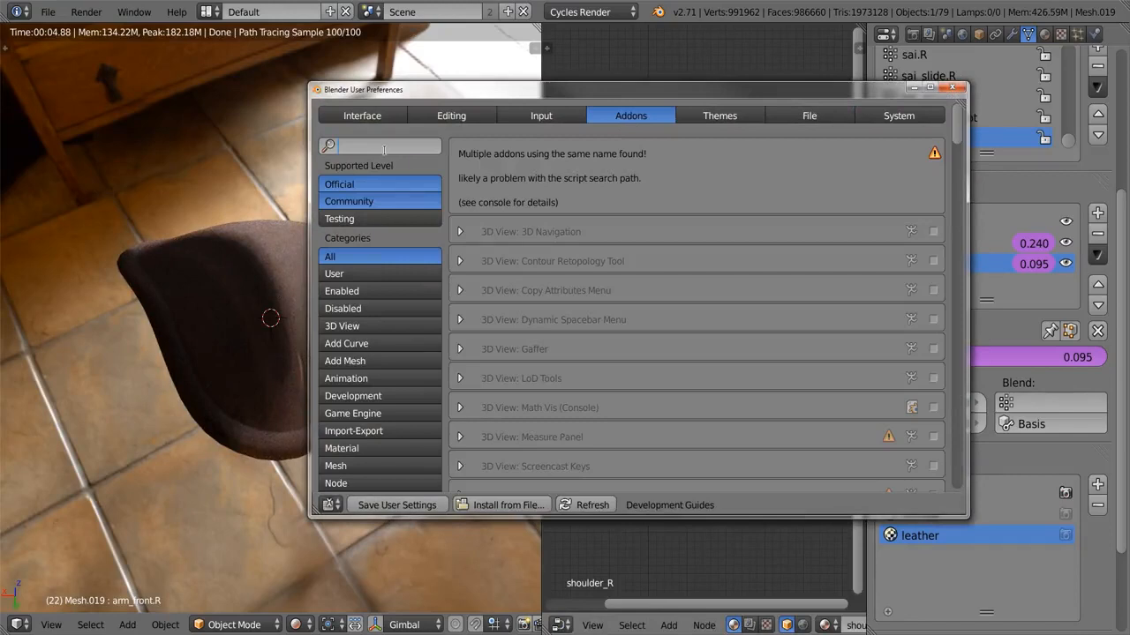
pyautogui.write('node')
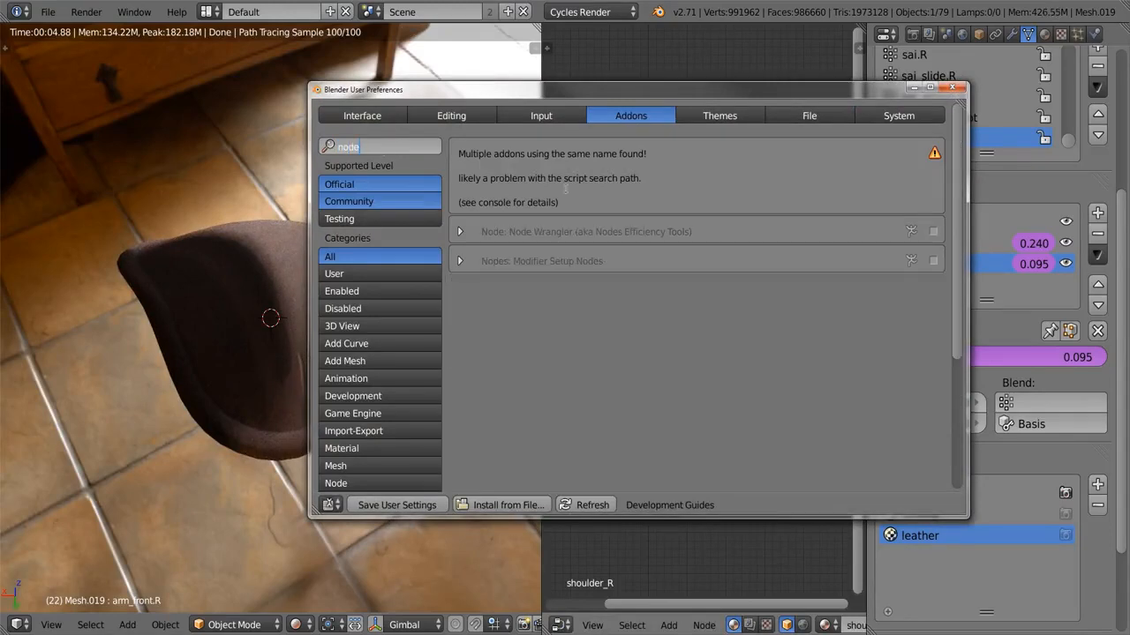
pyautogui.click(932, 230)
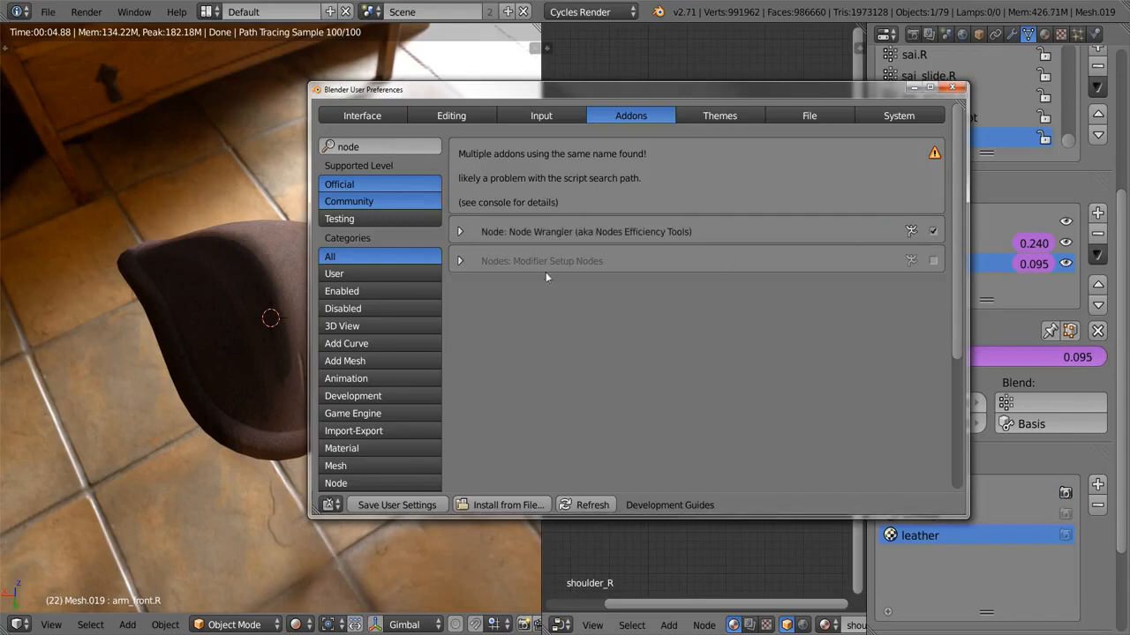
# Set Node Wrangler's Hide Mix nodes preference to Never.
pyautogui.click(459, 231)
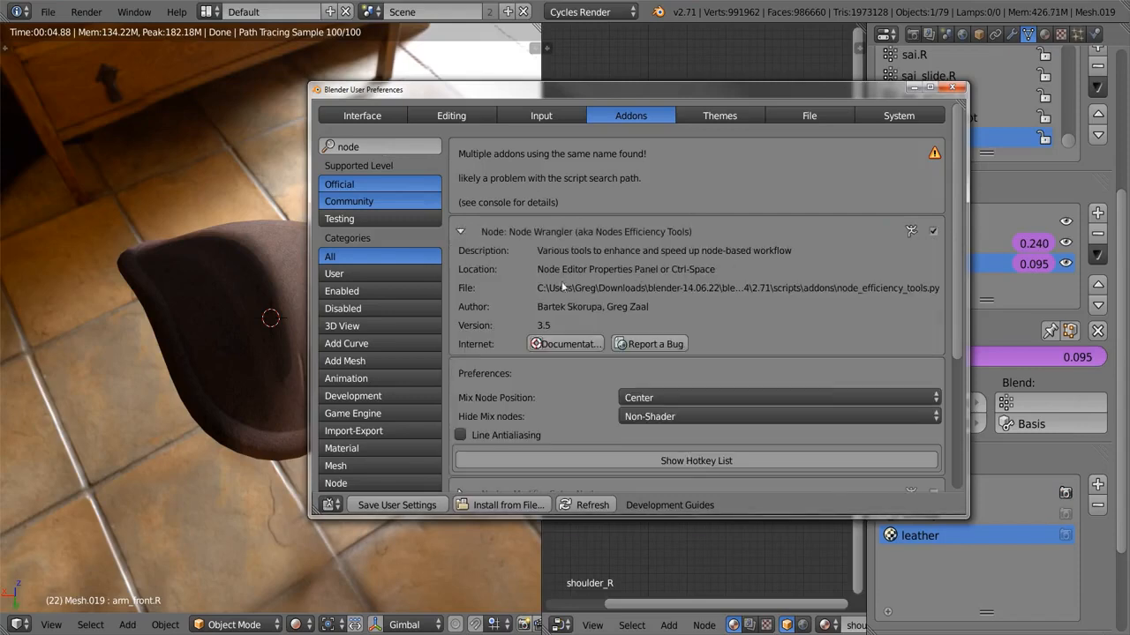
pyautogui.moveTo(581, 316)
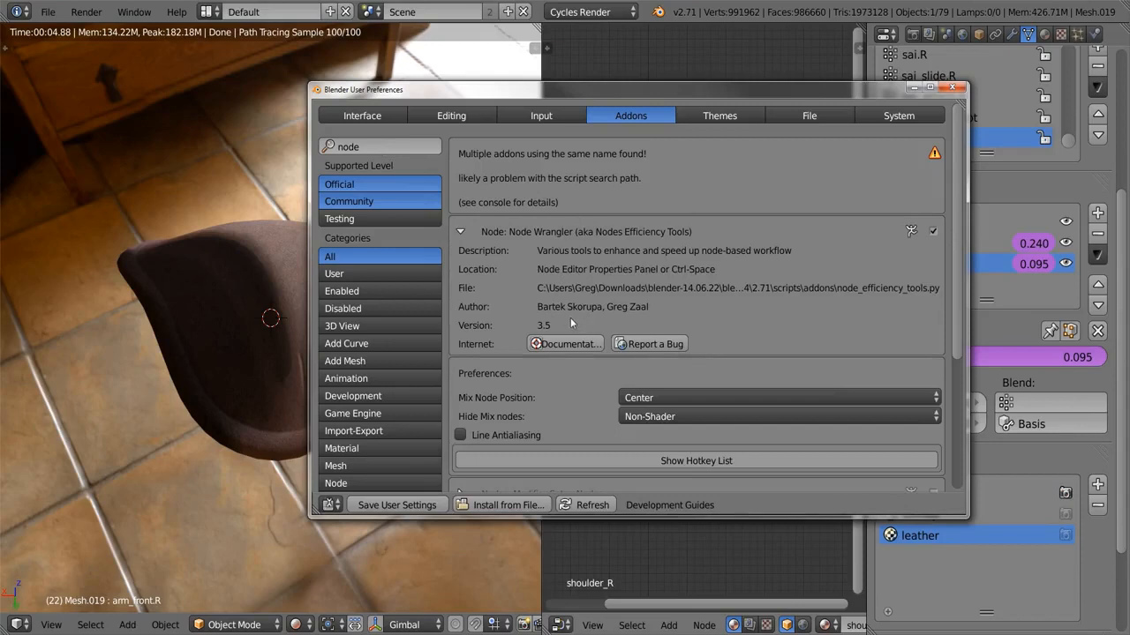
pyautogui.click(777, 417)
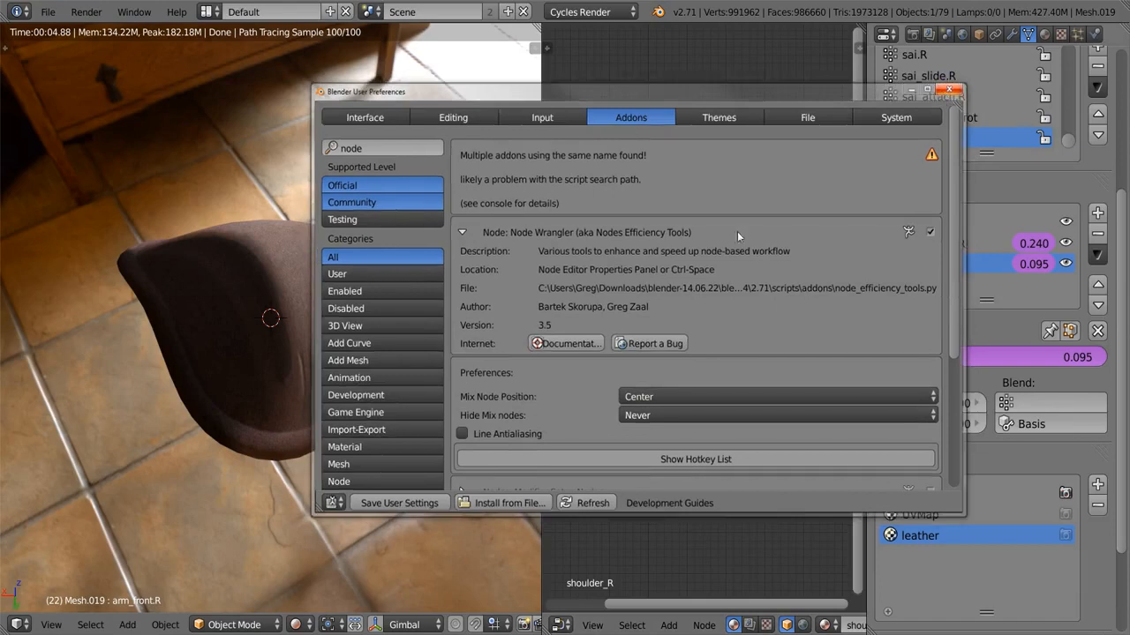
pyautogui.click(951, 88)
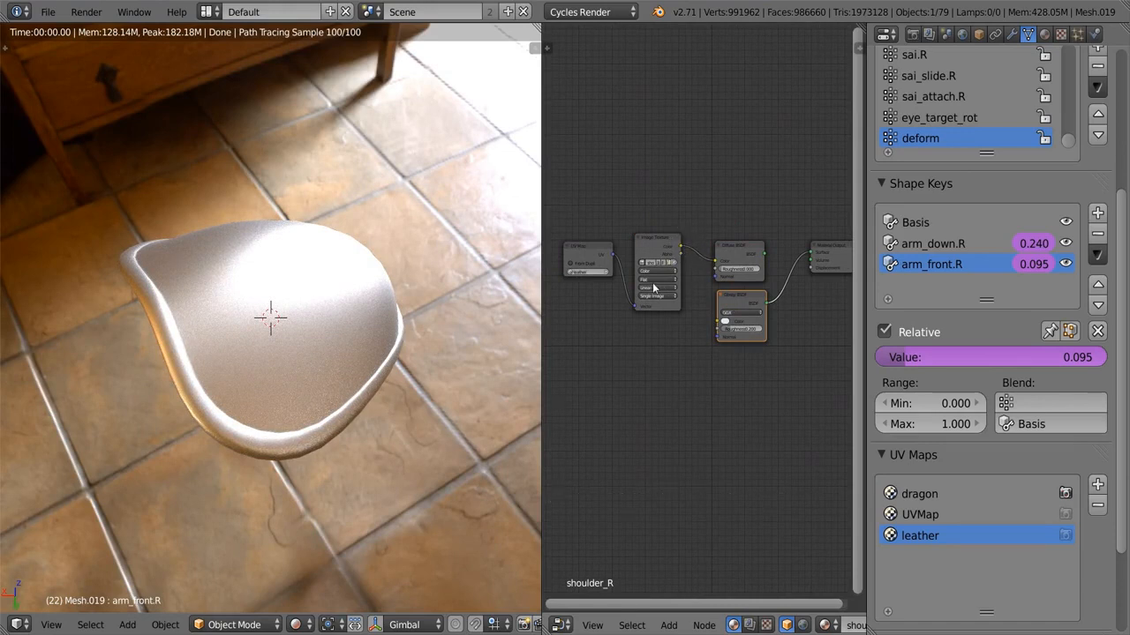
pyautogui.moveTo(707, 289)
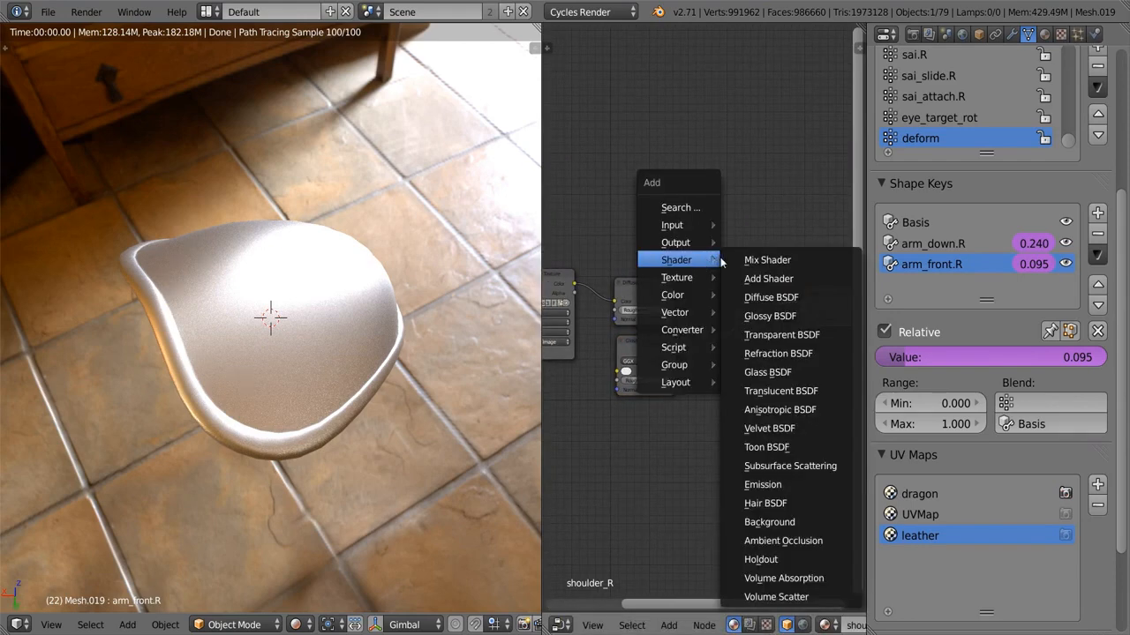
# Add a Glossy BSDF node below the Diffuse BSDF and wire its output into the tree.
pyautogui.click(766, 259)
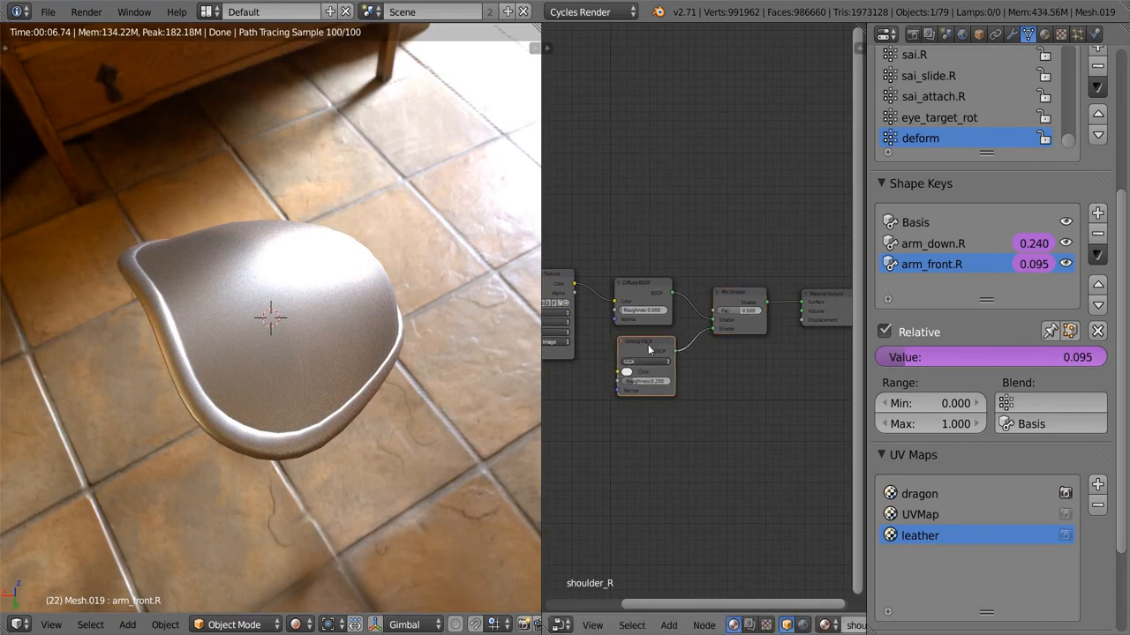
pyautogui.moveTo(649, 349); pyautogui.dragTo(635, 343)
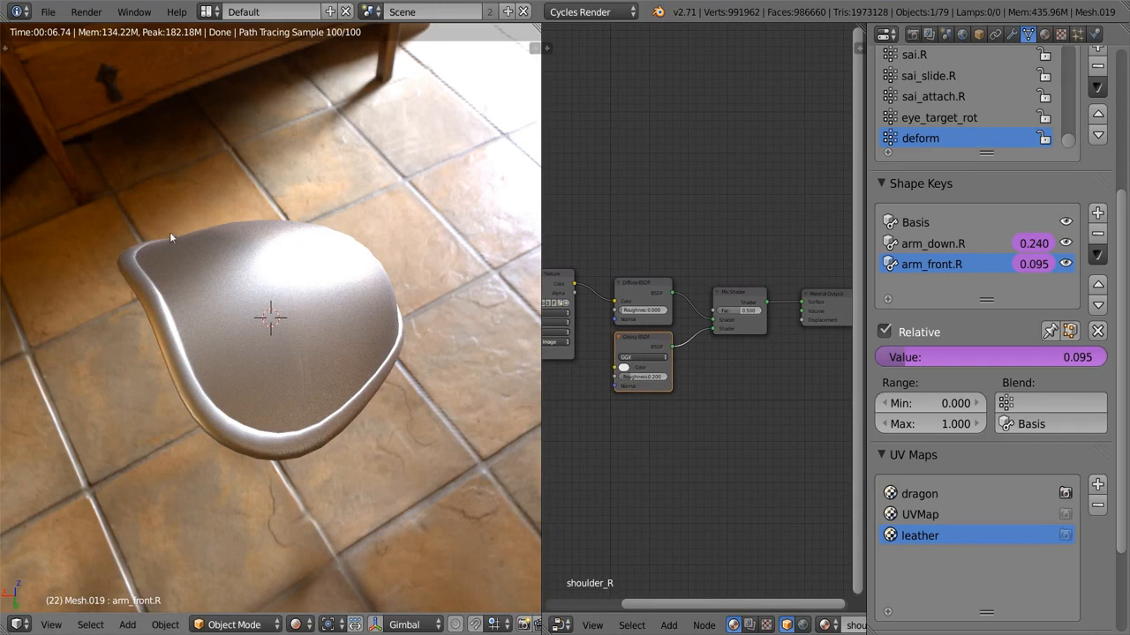
pyautogui.moveTo(346, 315)
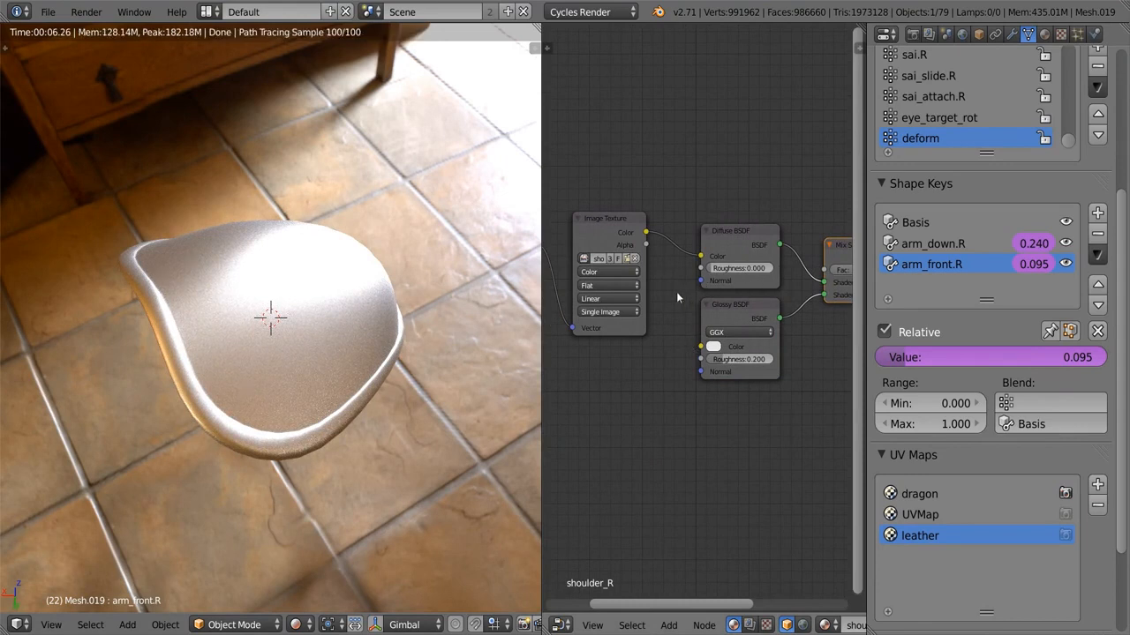
pyautogui.moveTo(185, 302)
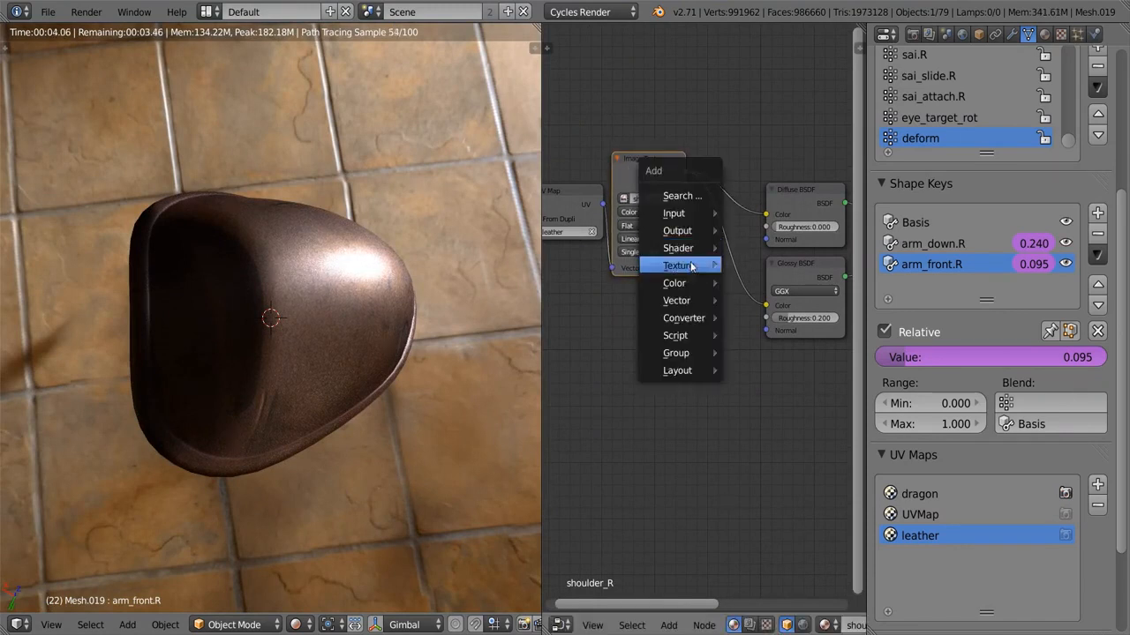
pyautogui.click(678, 264)
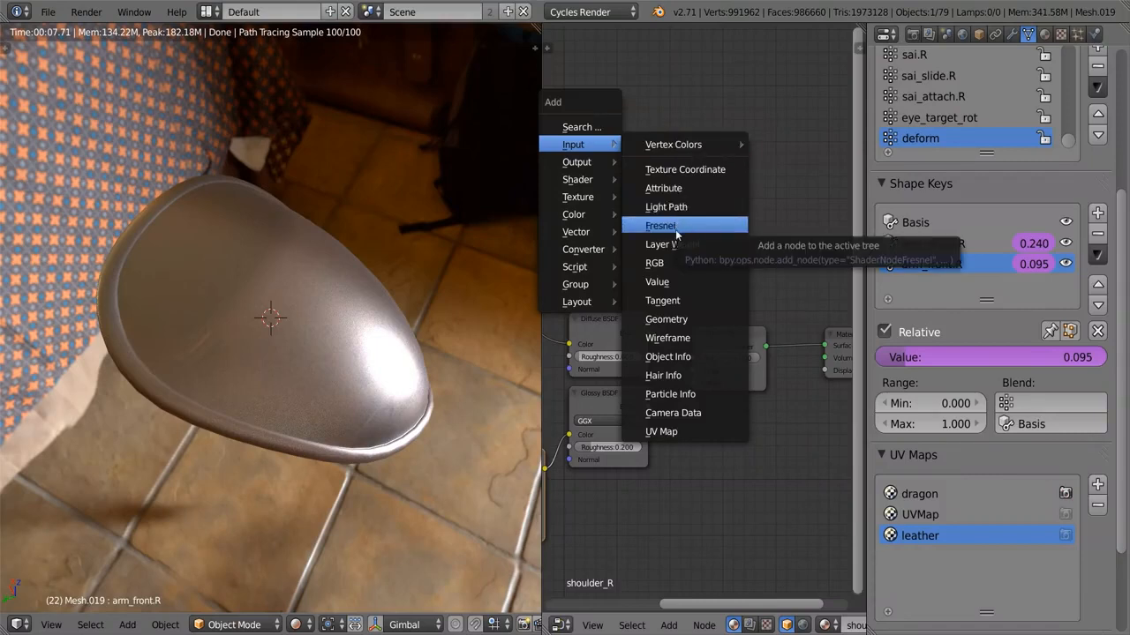
pyautogui.moveTo(673, 243)
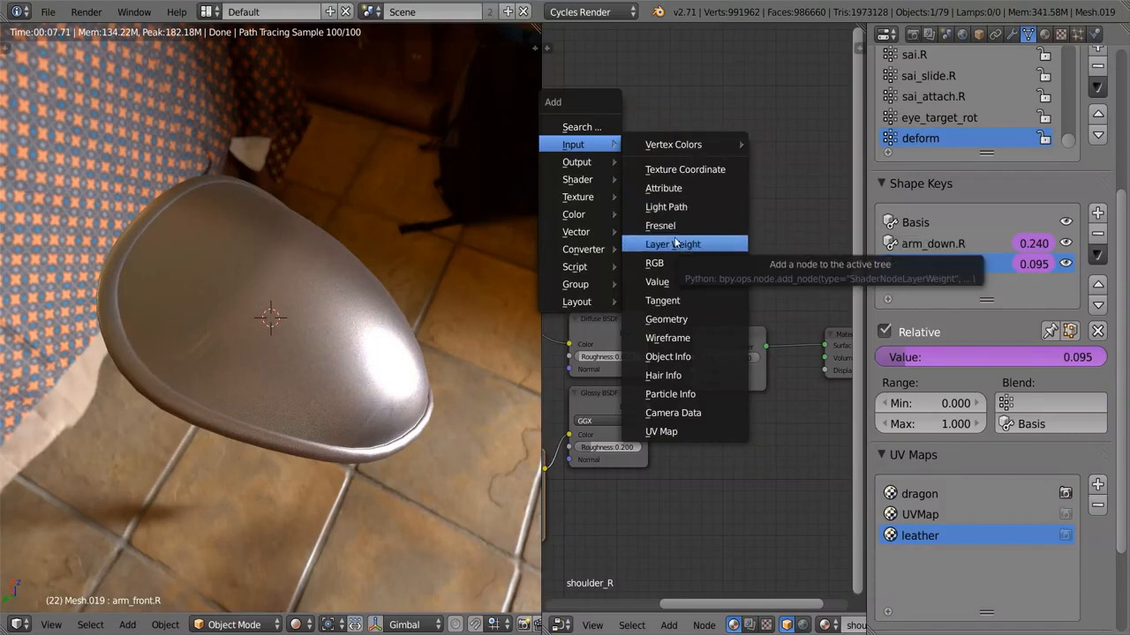
# Add a Layer Weight node and connect its output to the Mix Shader Fac.
pyautogui.click(673, 243)
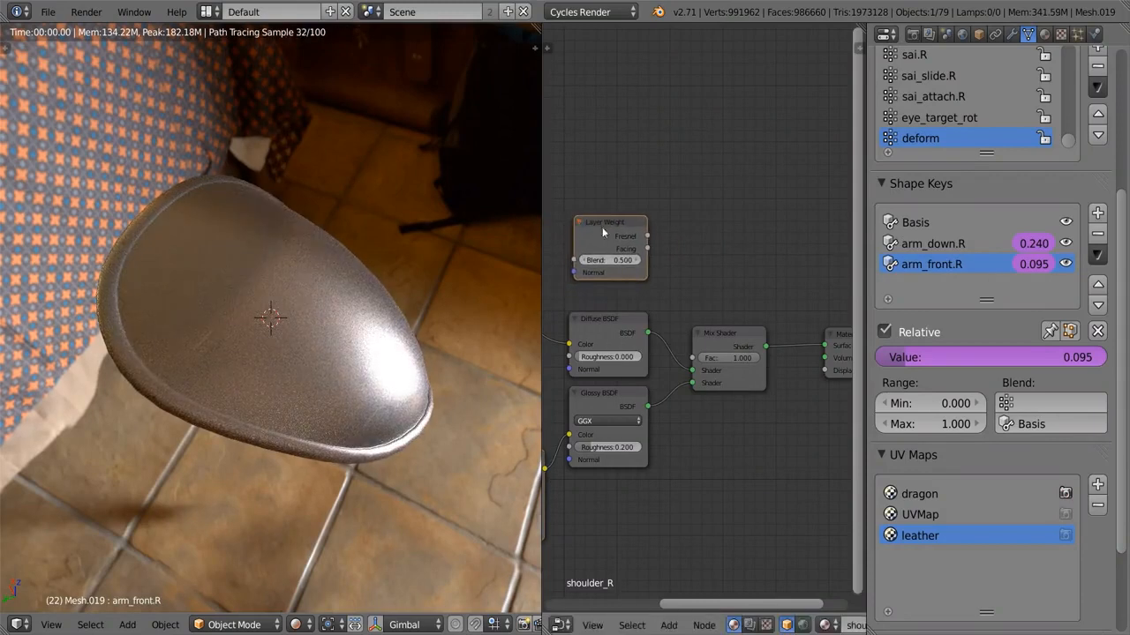
pyautogui.moveTo(603, 222); pyautogui.dragTo(611, 240)
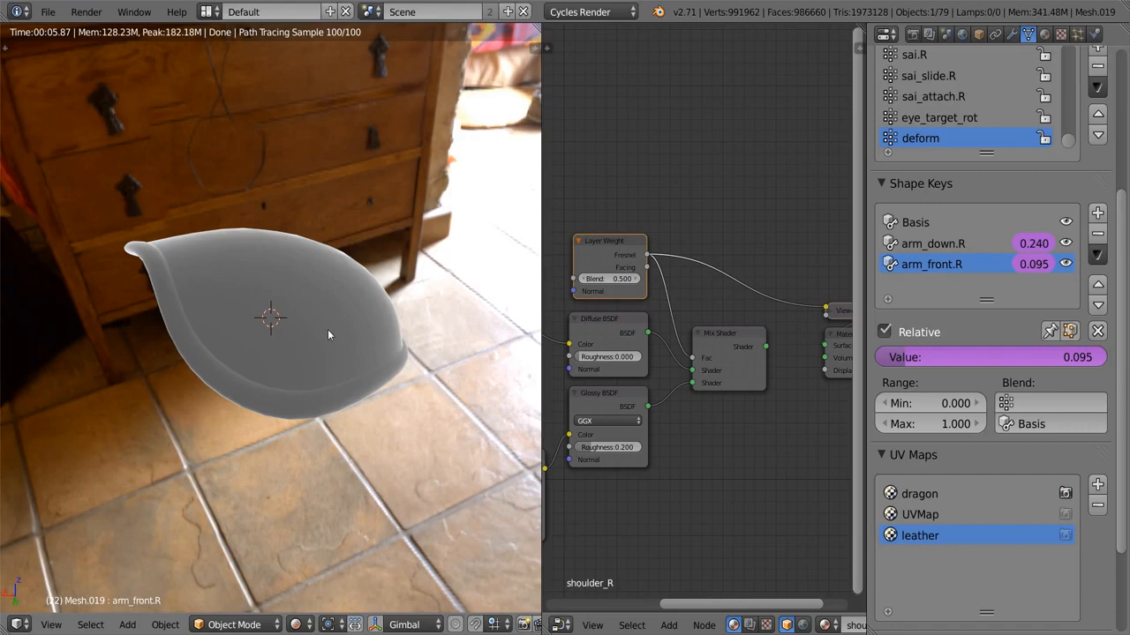
pyautogui.moveTo(286, 267)
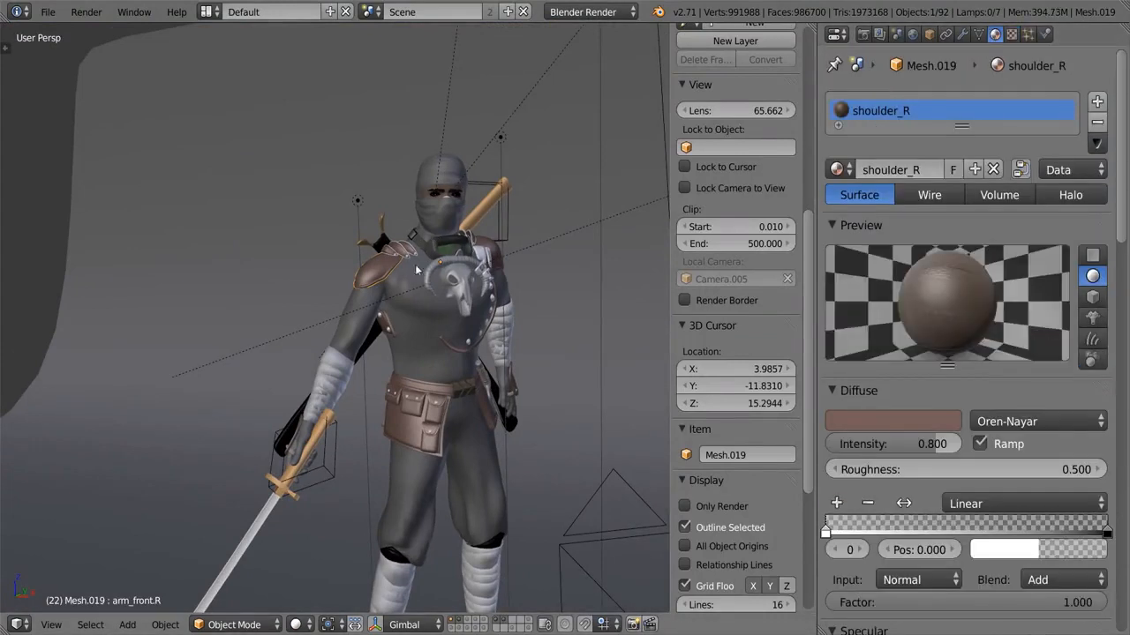
# Review the leather_shR_bump, leather_shR, leather_colvar and dragon_shoulder texture slots and their Influence settings.
pyautogui.click(874, 101)
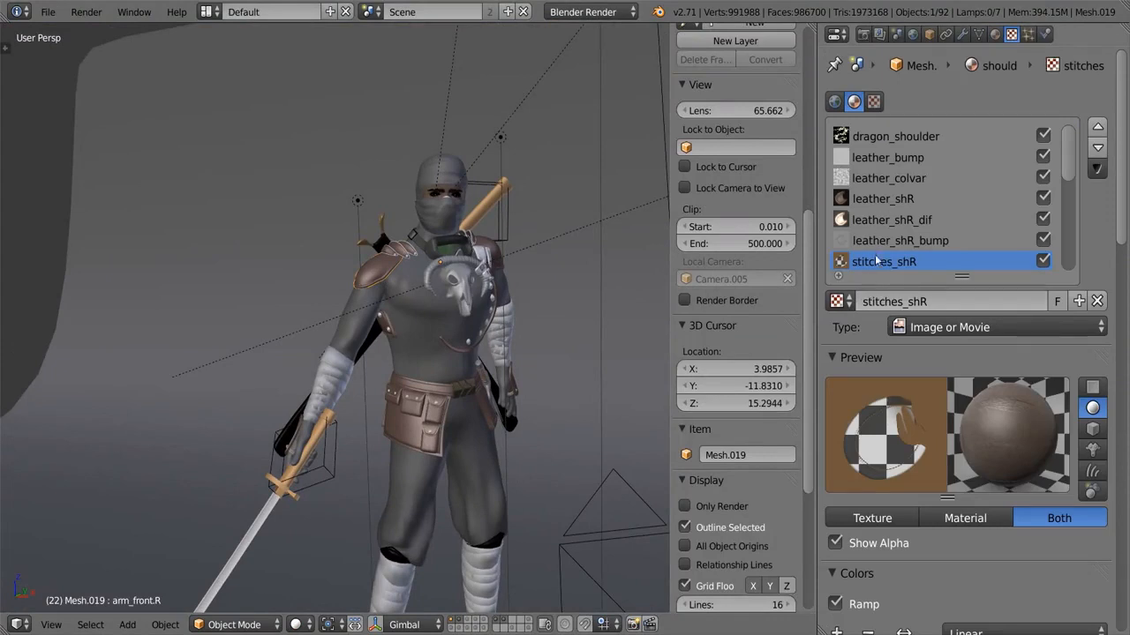
pyautogui.click(900, 240)
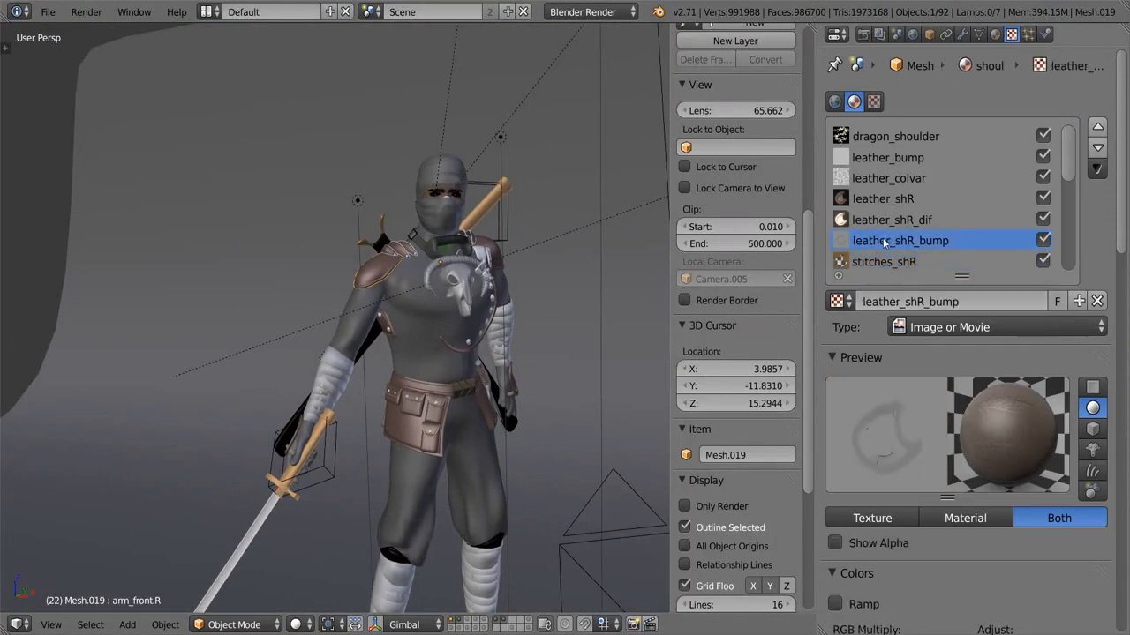
pyautogui.click(882, 197)
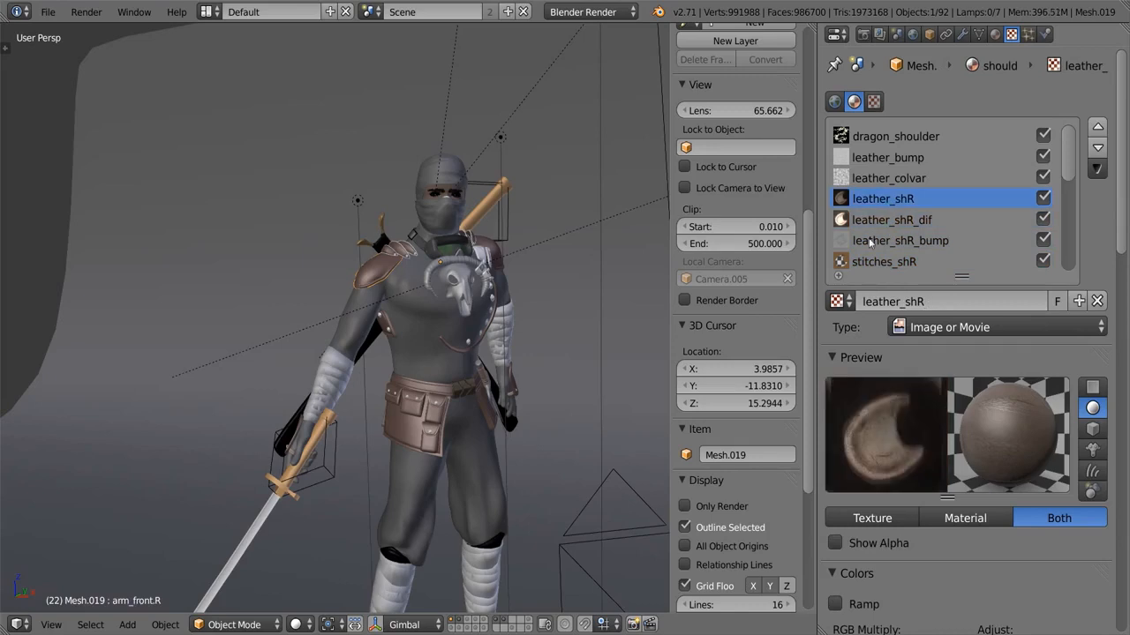
pyautogui.click(889, 176)
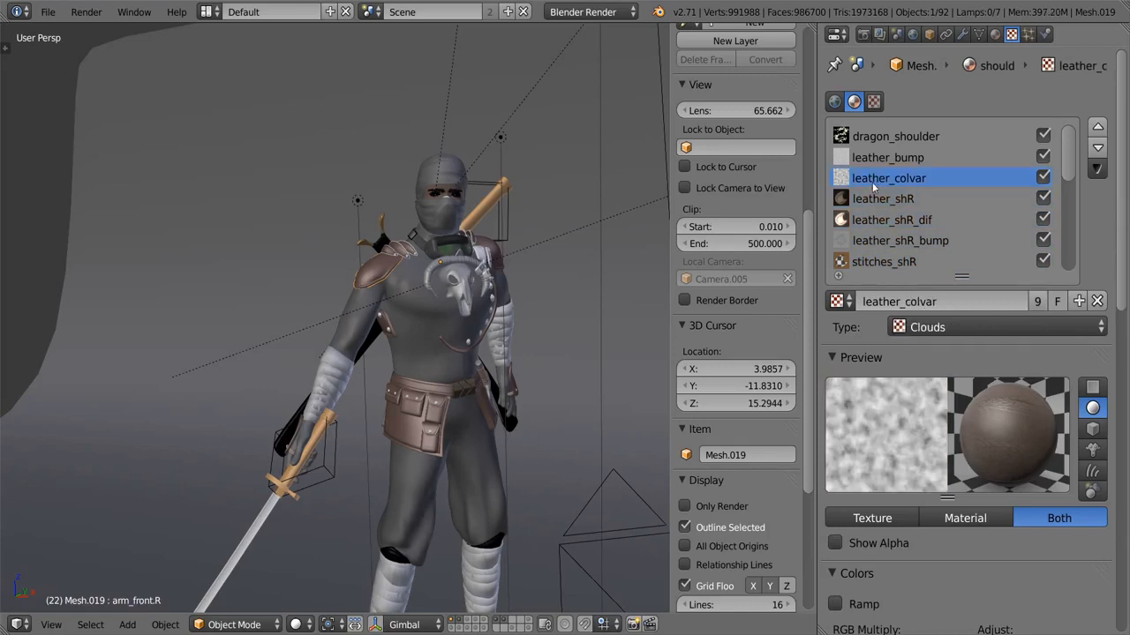
pyautogui.click(897, 136)
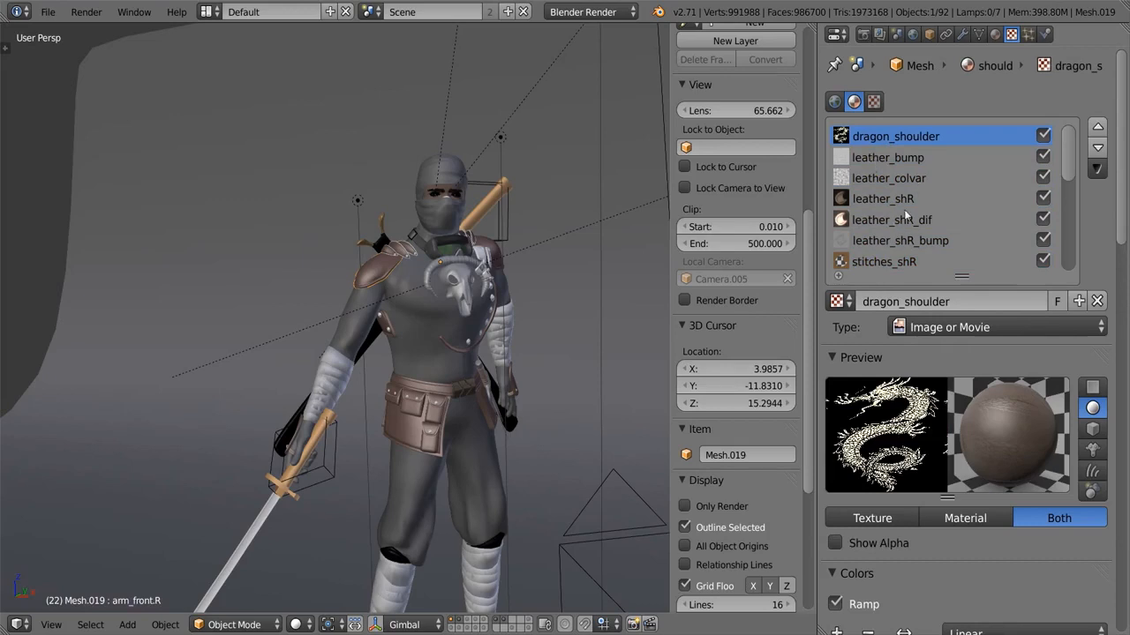
pyautogui.moveTo(879, 187)
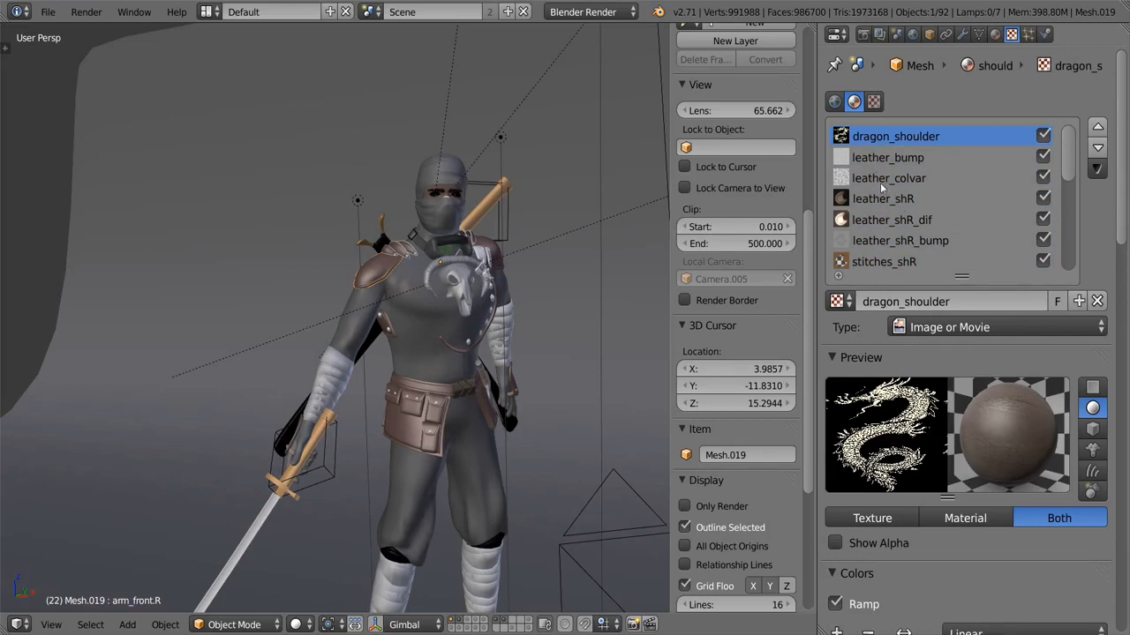
pyautogui.scroll(-3)
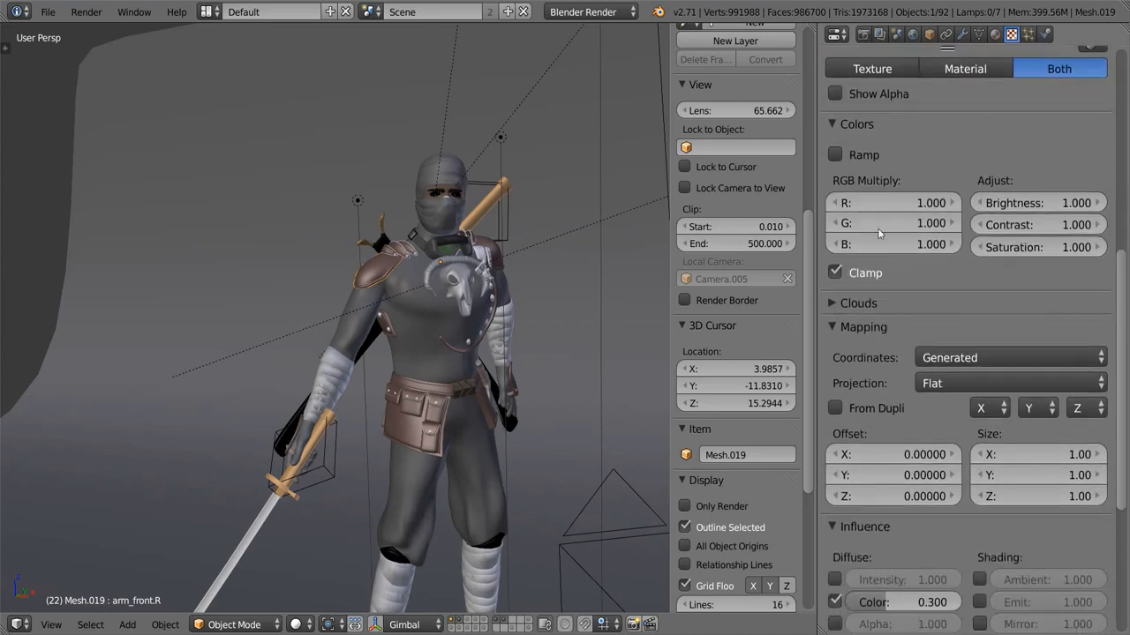
pyautogui.scroll(-3)
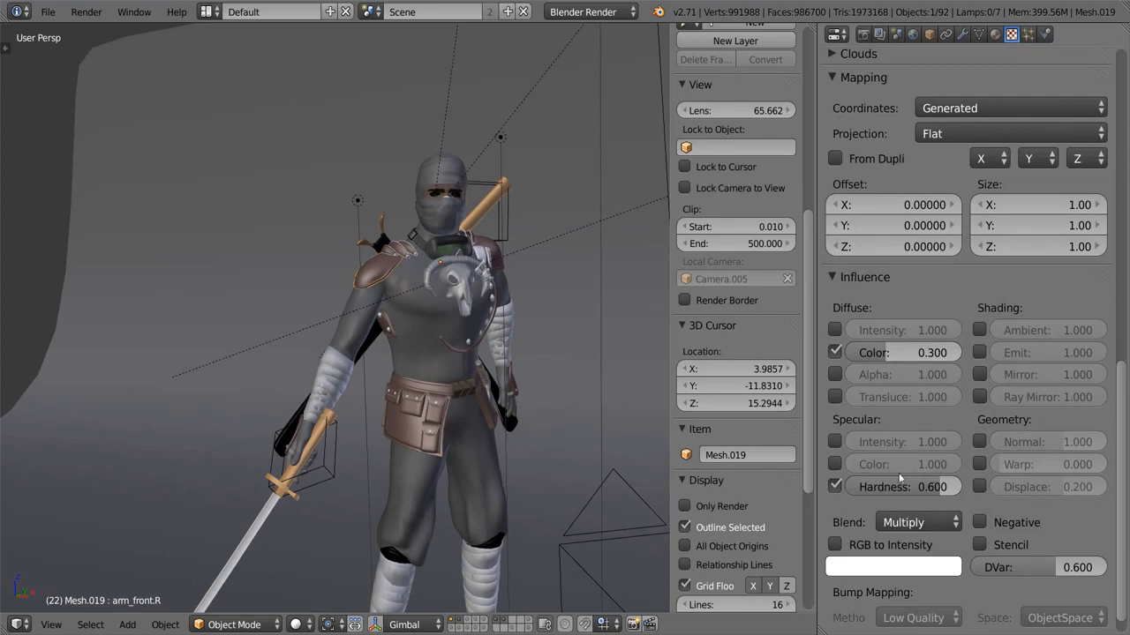
pyautogui.moveTo(900, 487)
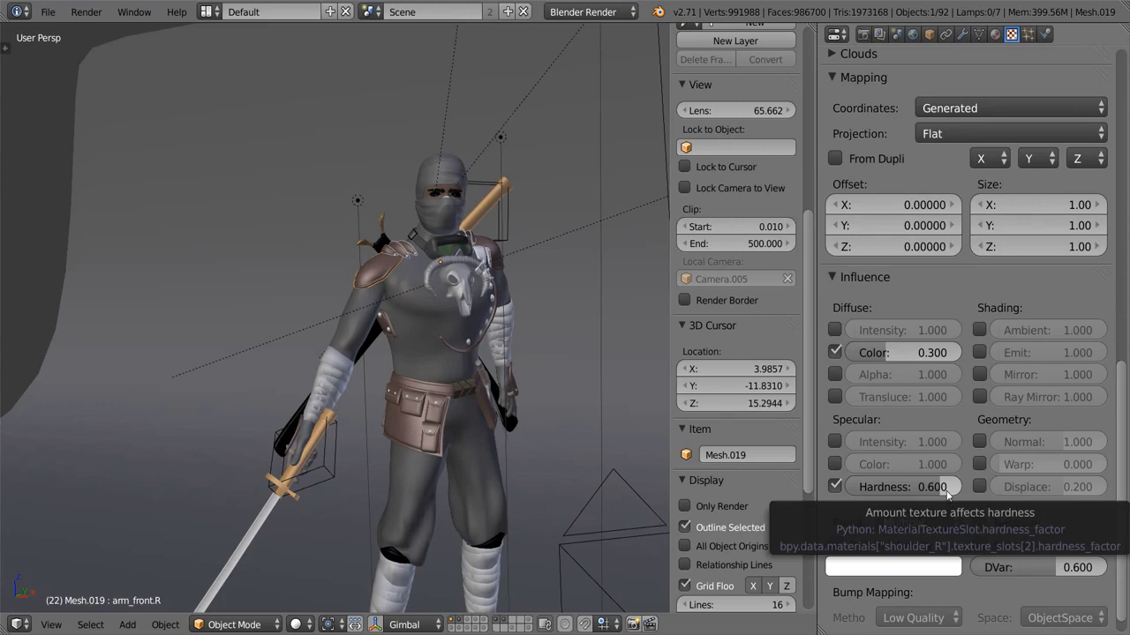
pyautogui.moveTo(926, 498)
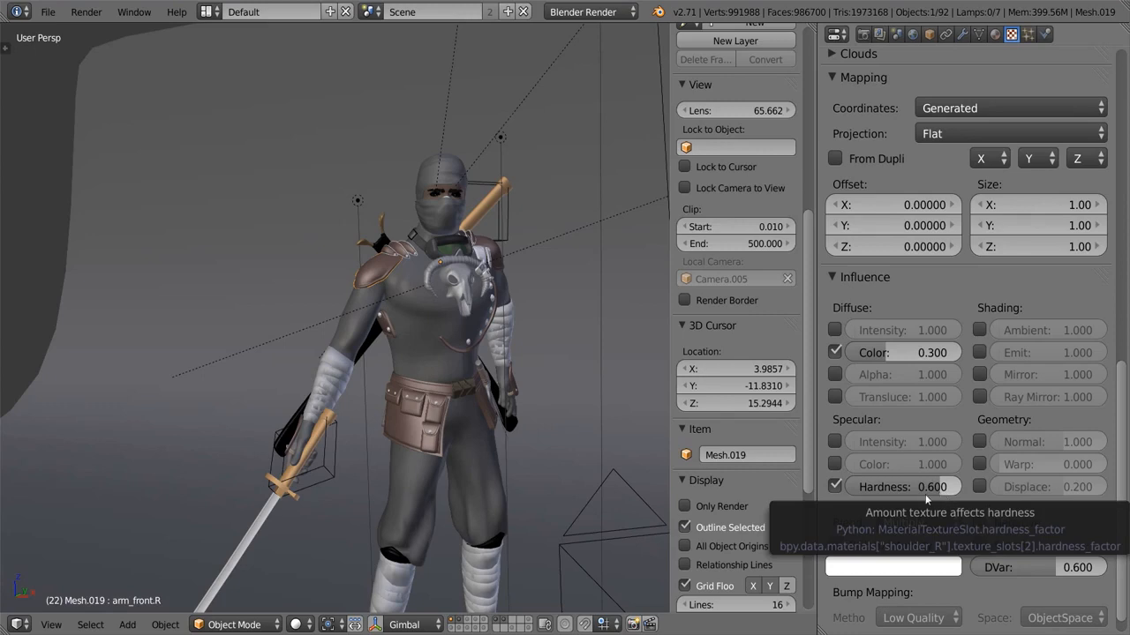
pyautogui.moveTo(886, 487)
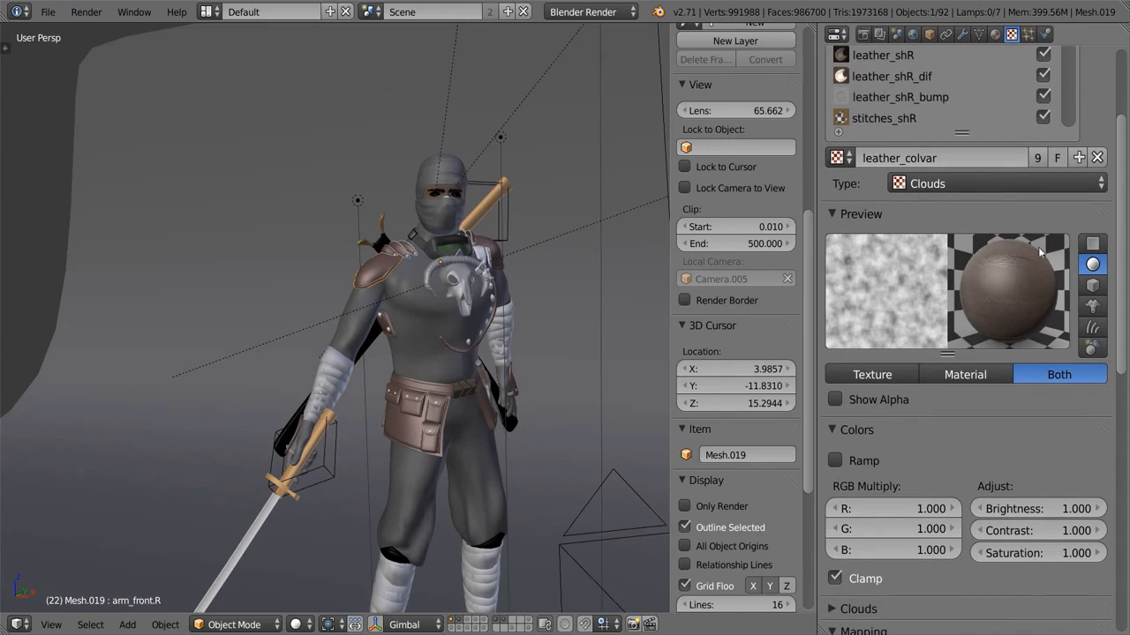
pyautogui.moveTo(976, 270)
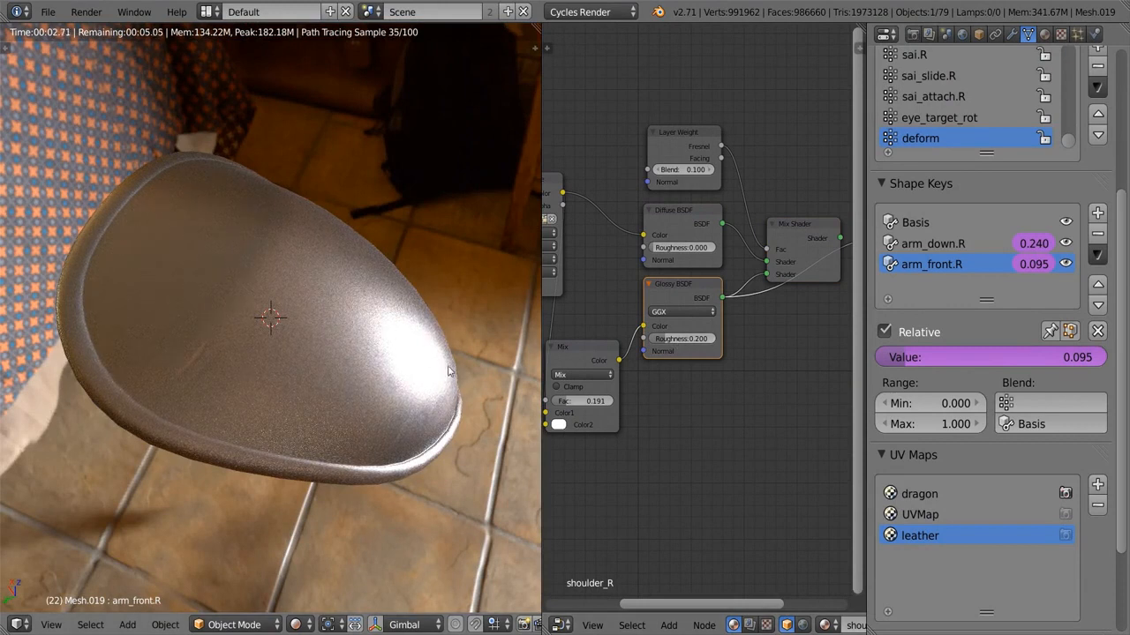
# Set the MixRGB node's Fac and connect the Image Texture Color into its Color1.
pyautogui.tripleClick(681, 339)
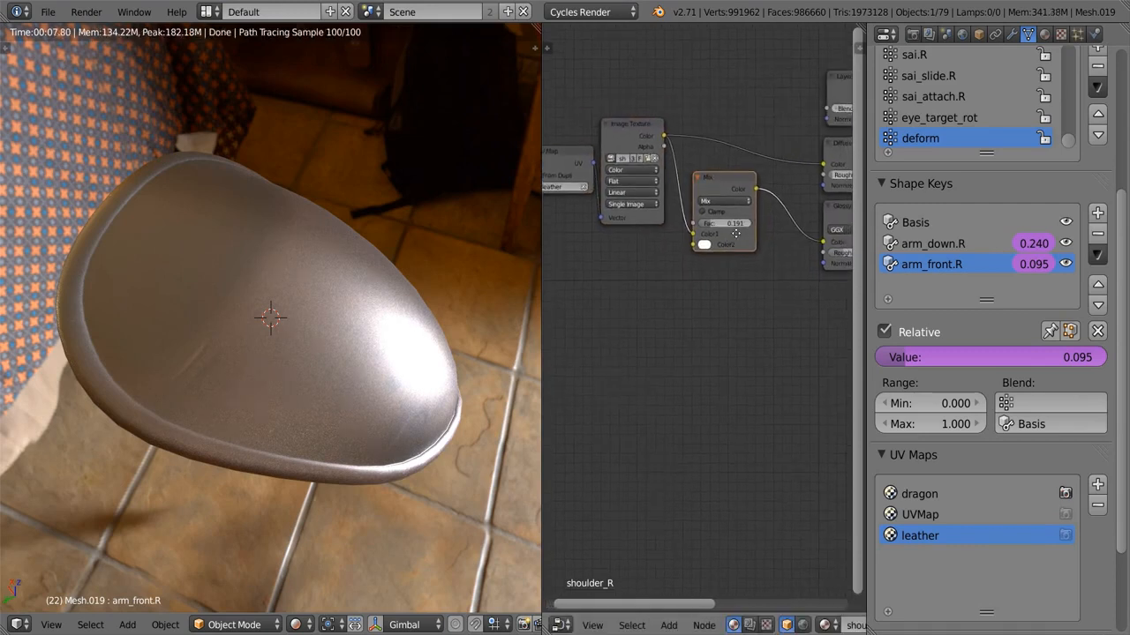
pyautogui.moveTo(544, 318); pyautogui.dragTo(415, 318)
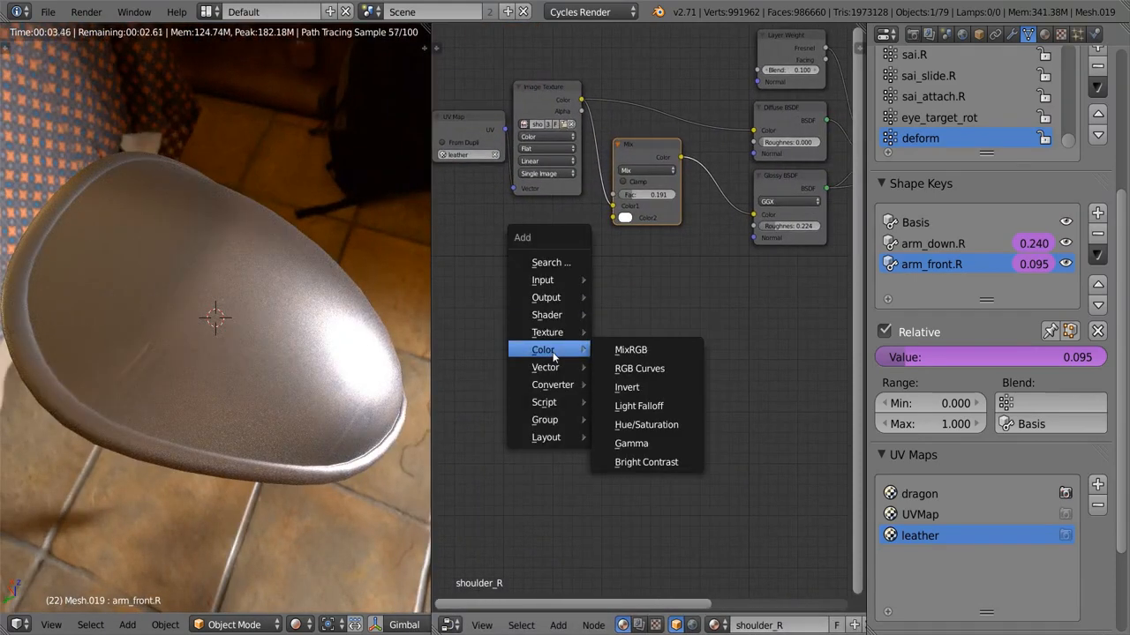
pyautogui.moveTo(547, 332)
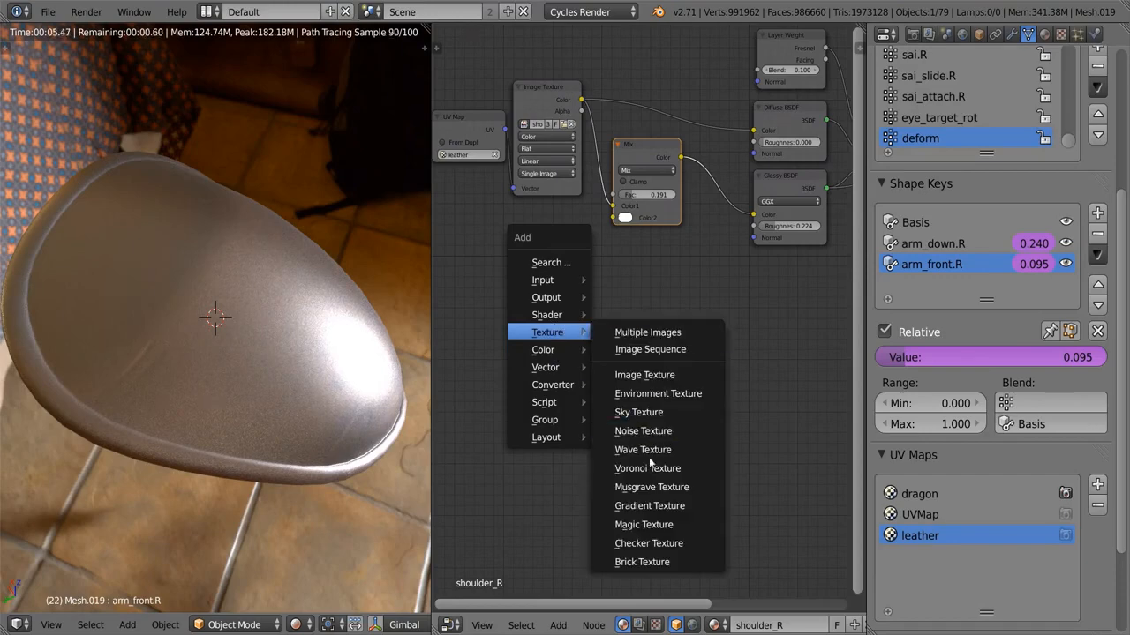
# Add a Noise Texture with scale 8 and detail 4, then preview the full leather material again.
pyautogui.click(642, 431)
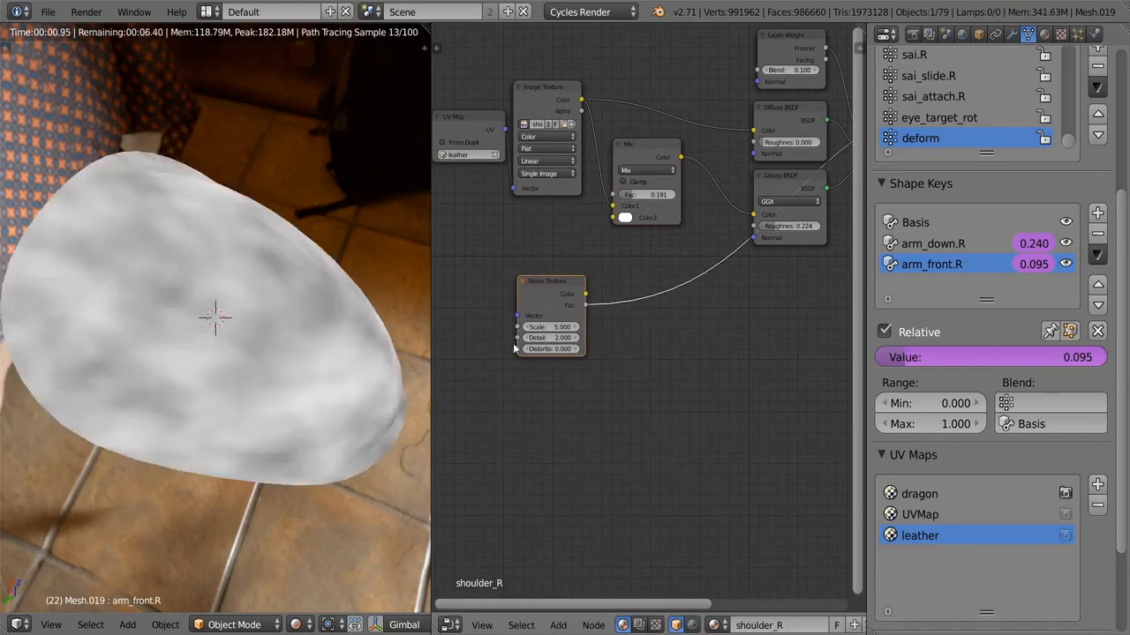
pyautogui.click(547, 326)
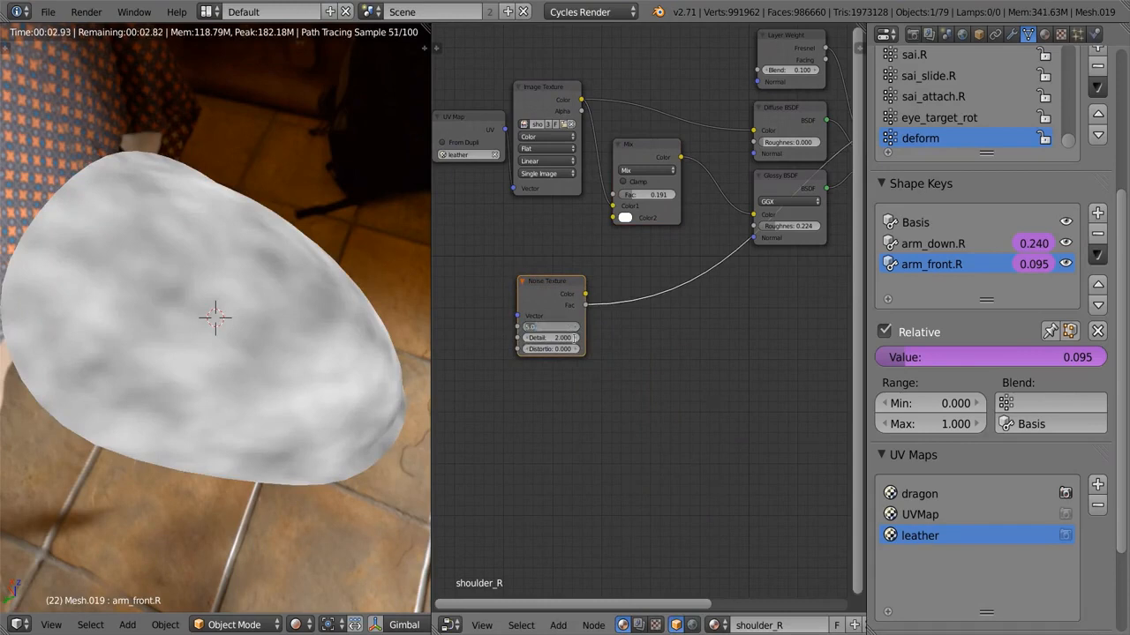
pyautogui.click(547, 327)
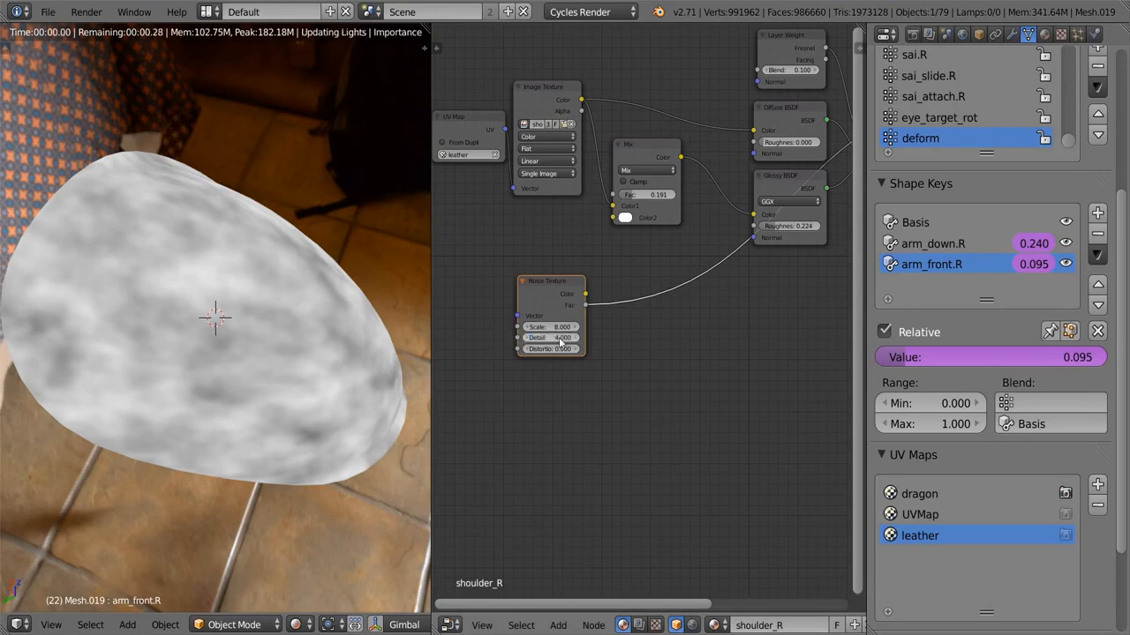
pyautogui.moveTo(549, 348)
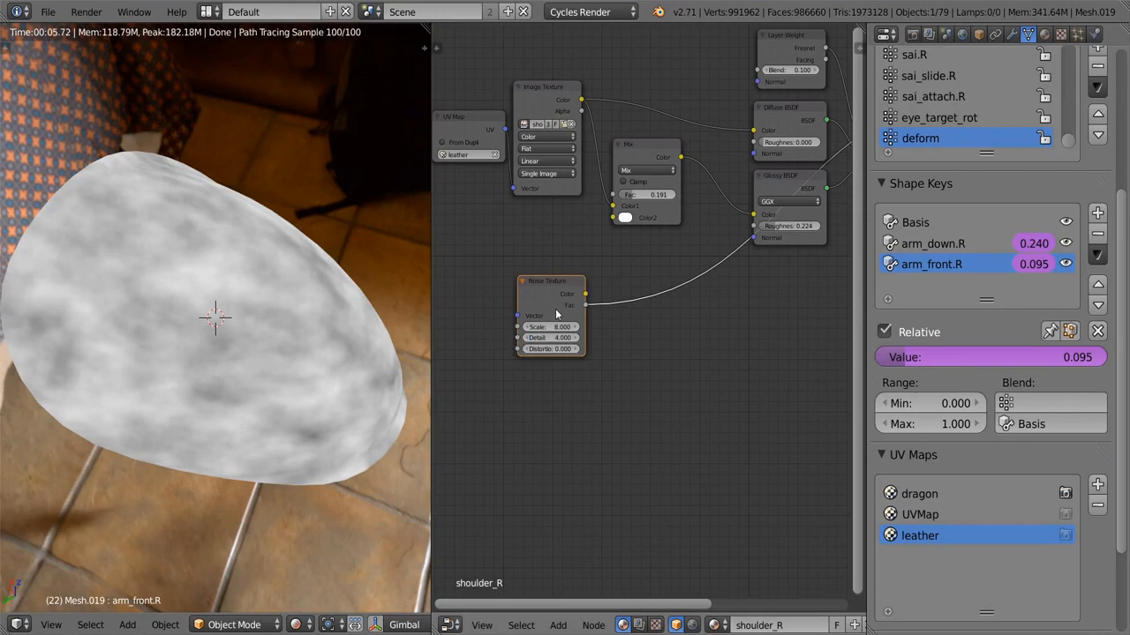
pyautogui.moveTo(551, 348)
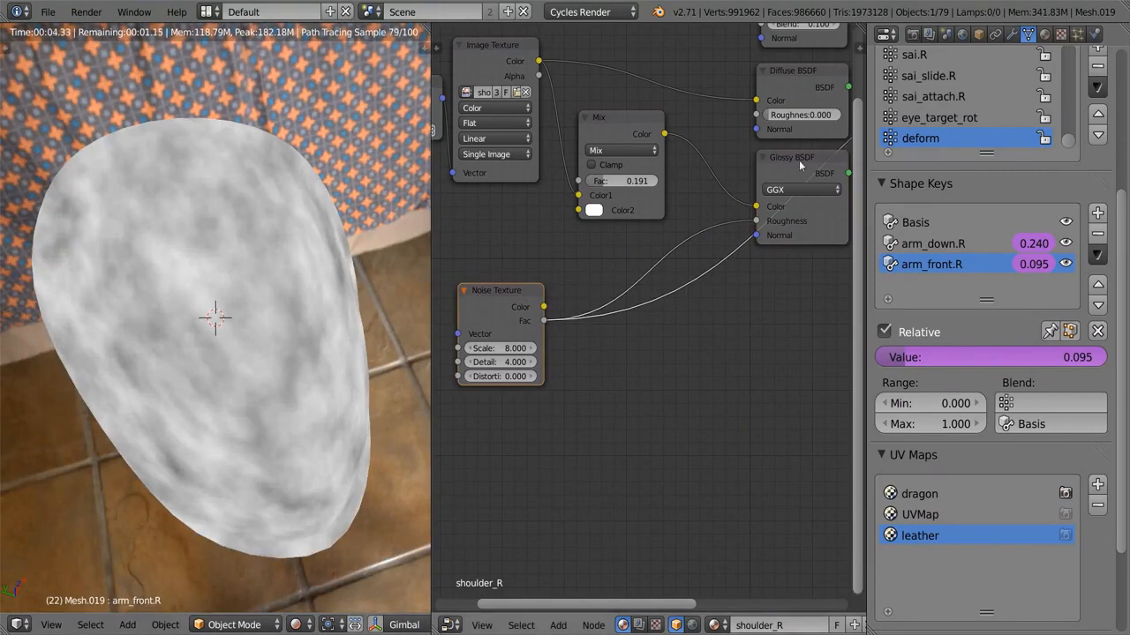
pyautogui.click(801, 220)
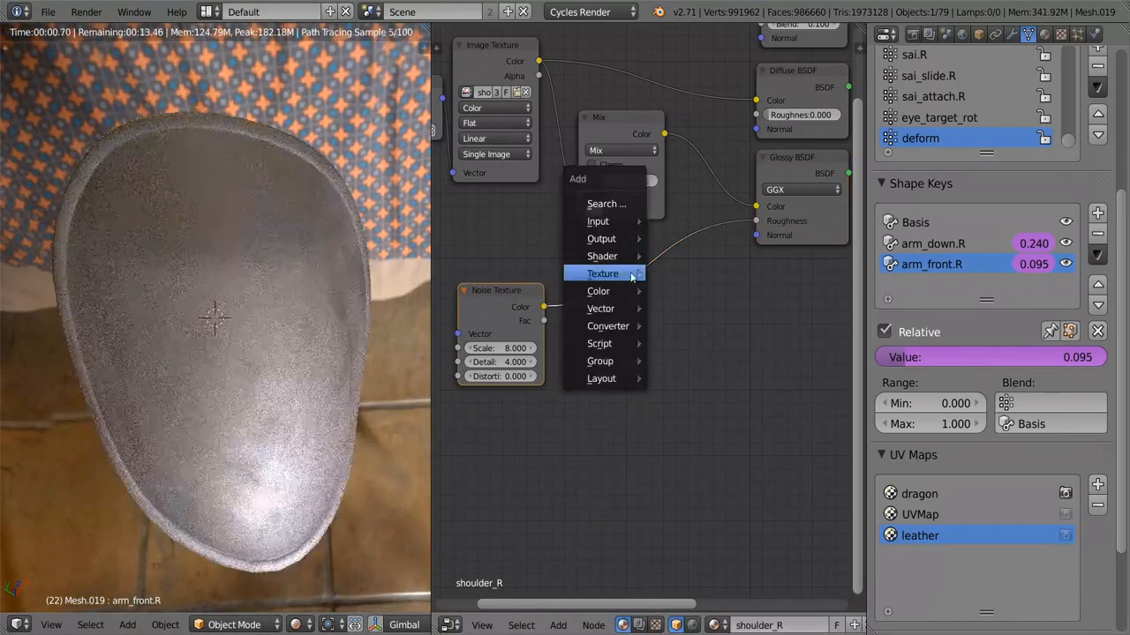
pyautogui.moveTo(607, 325)
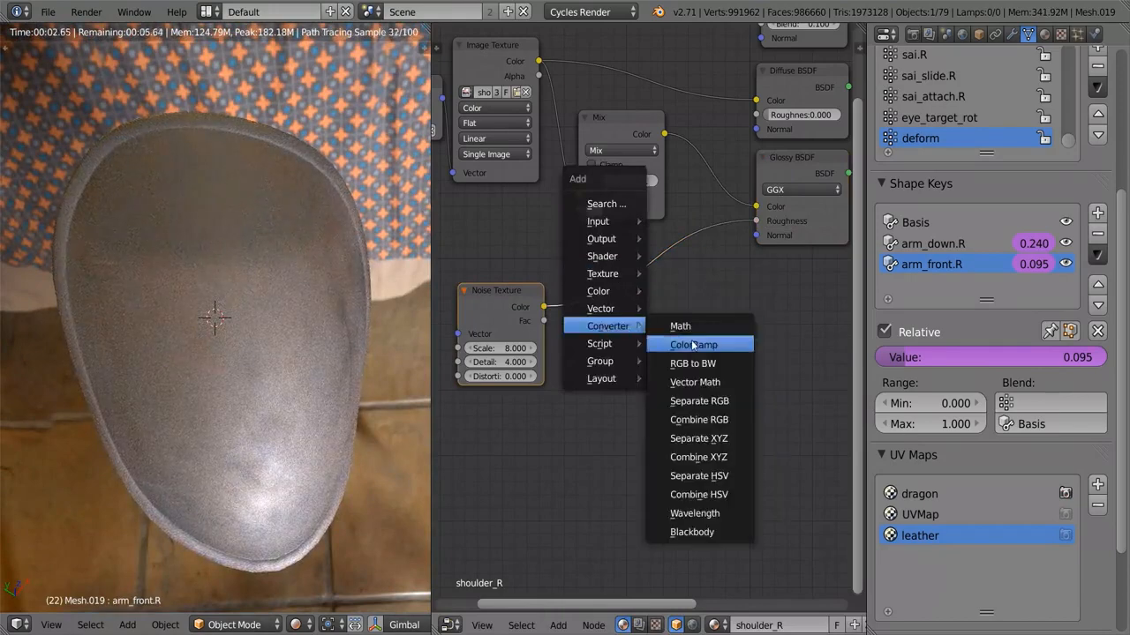
# Feed the noise through a ColorRamp into the Glossy roughness and shift its ramp stops.
pyautogui.click(693, 344)
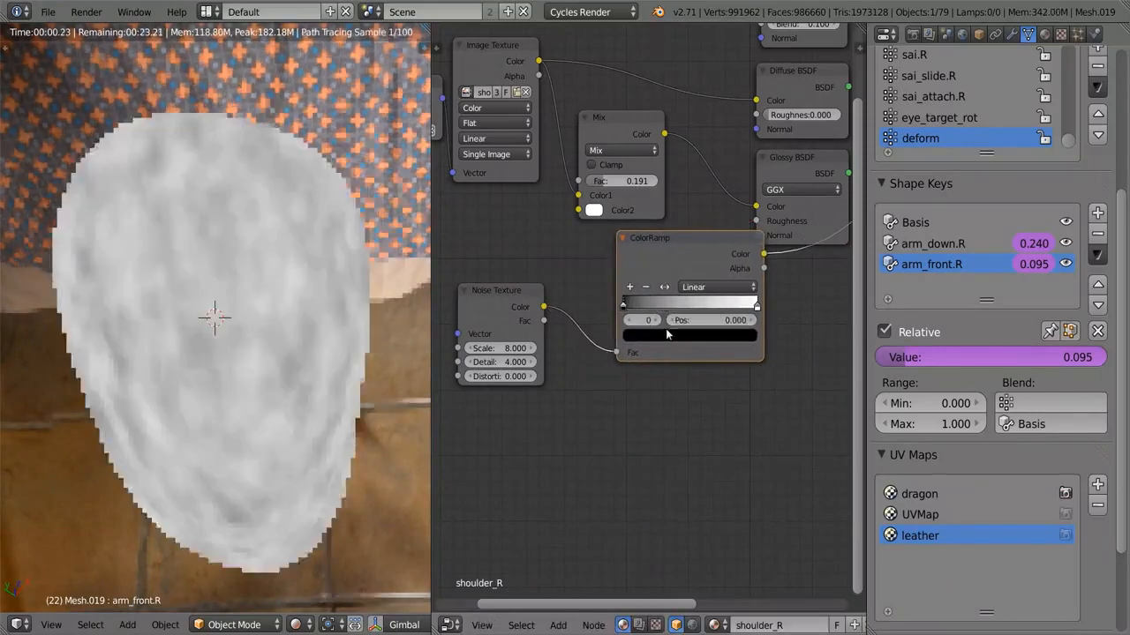
pyautogui.click(593, 208)
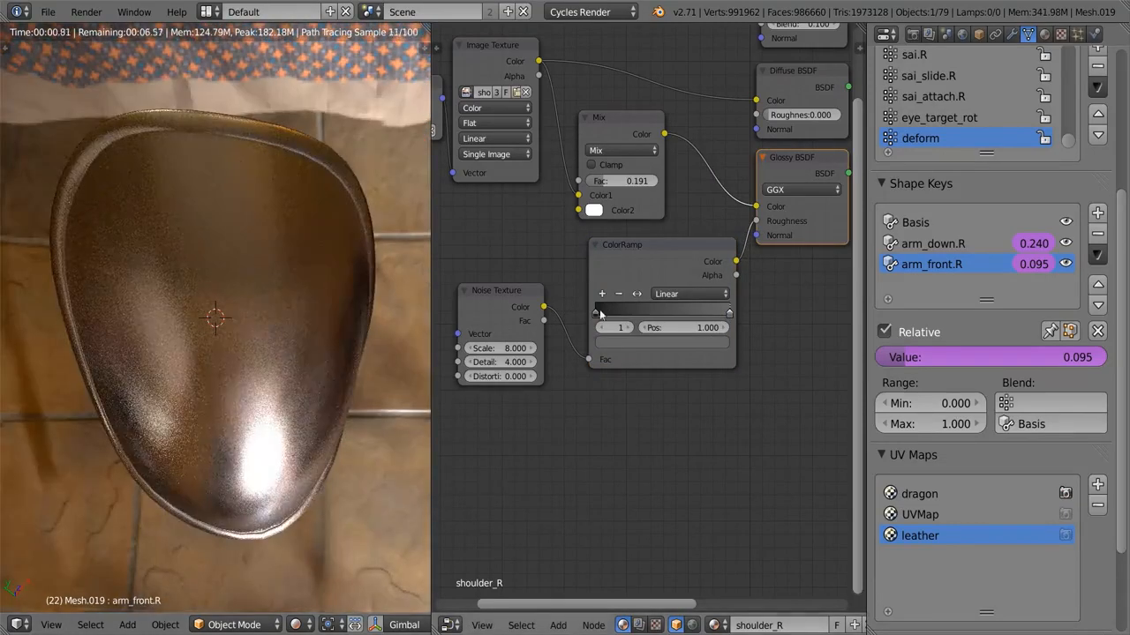
pyautogui.click(593, 210)
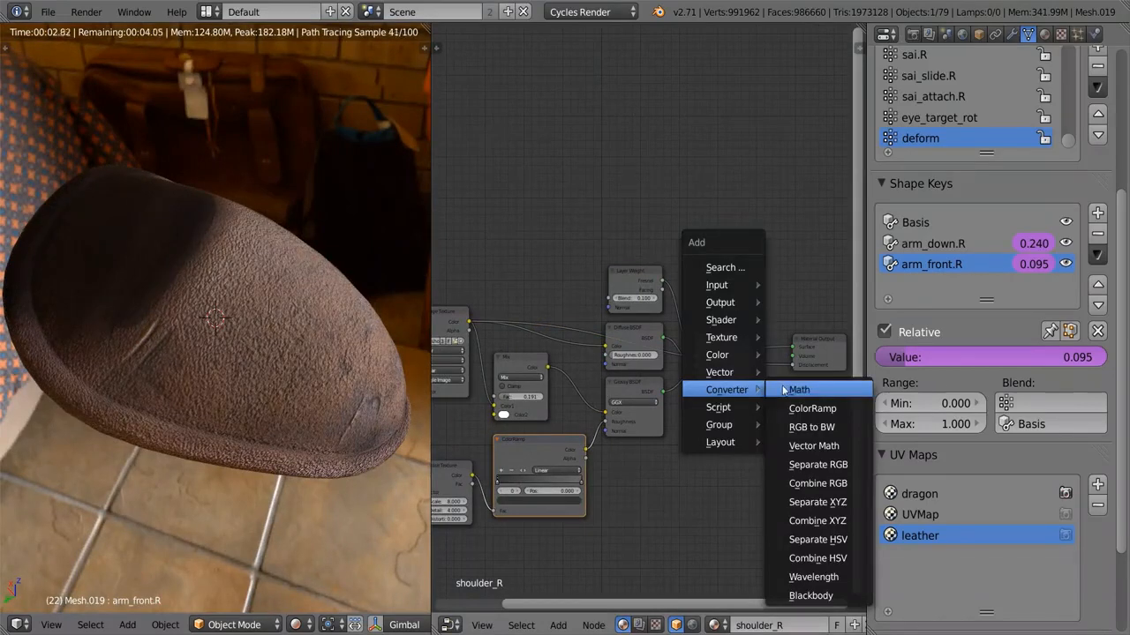
# Add a Math node set to Multiply near the Material Output and edit its Value.
pyautogui.click(797, 390)
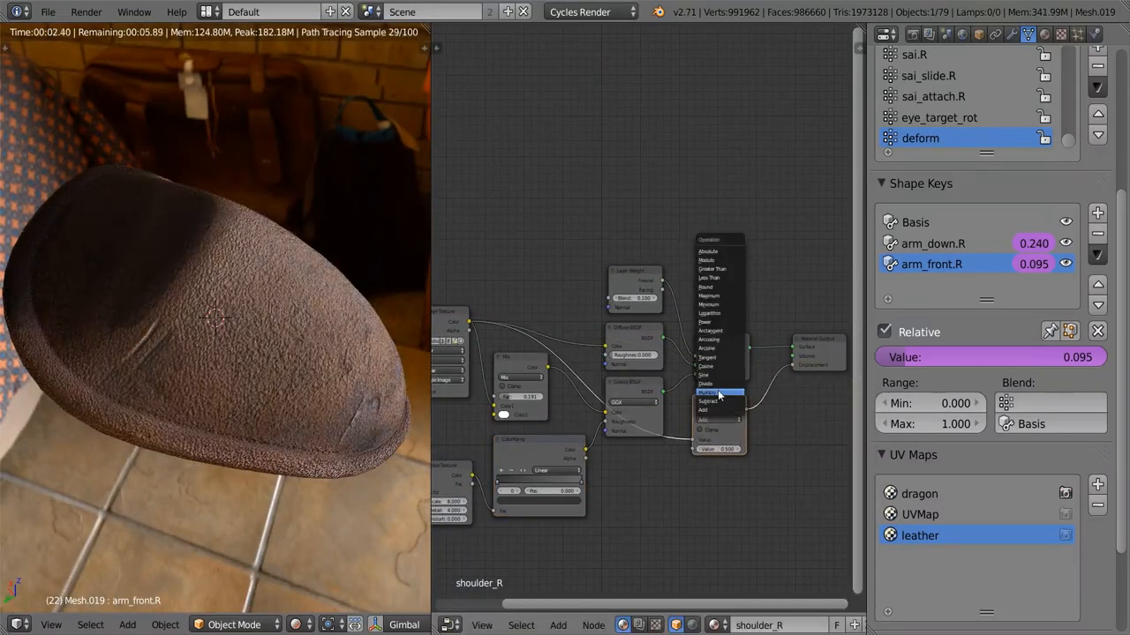
pyautogui.click(716, 392)
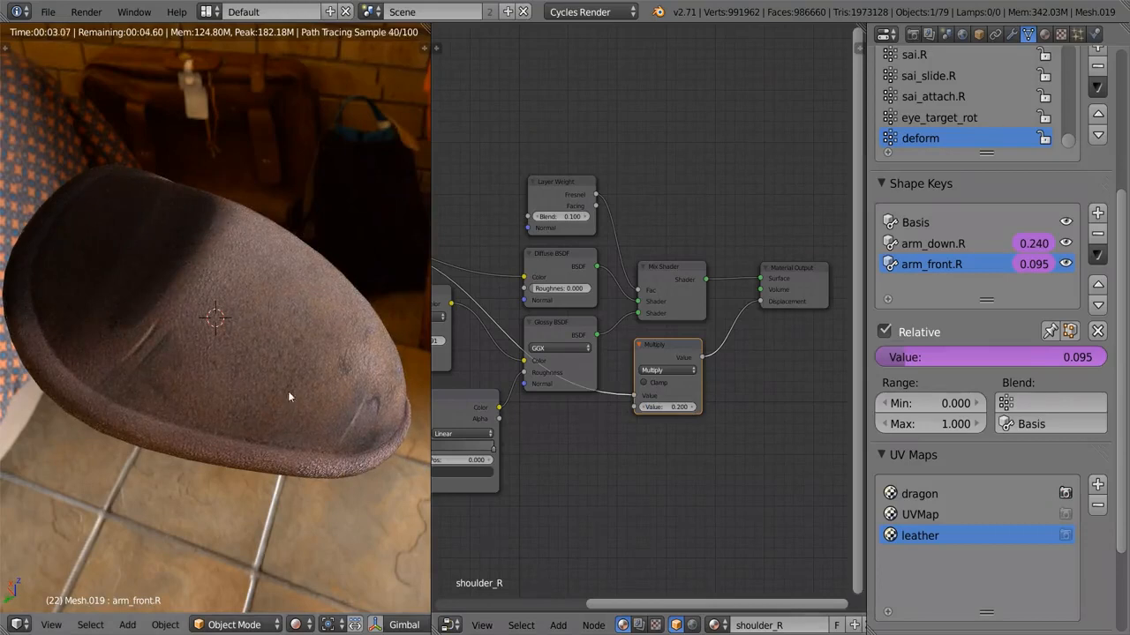
pyautogui.moveTo(678, 406)
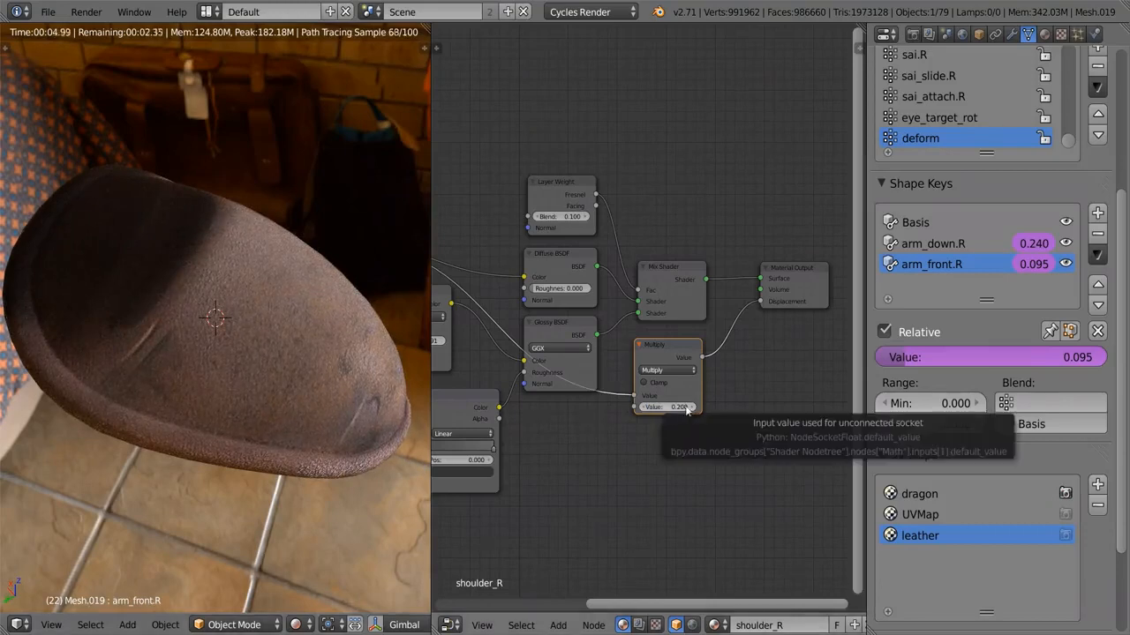
pyautogui.click(667, 406)
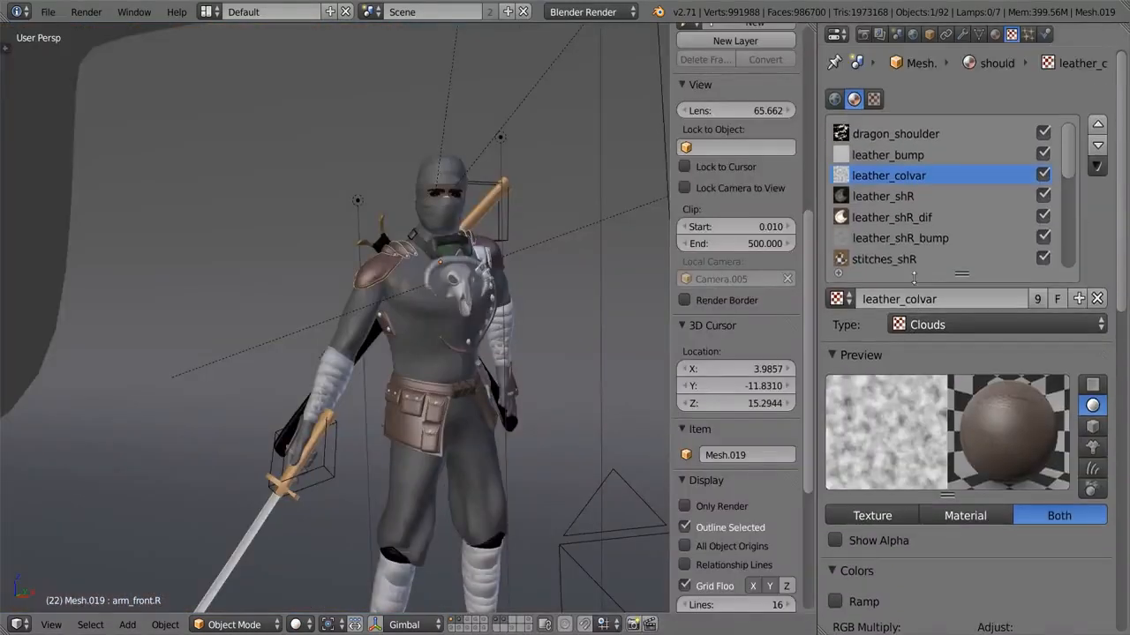
# Show the stitches_shR image texture settings in the Blender Render scene.
pyautogui.click(883, 257)
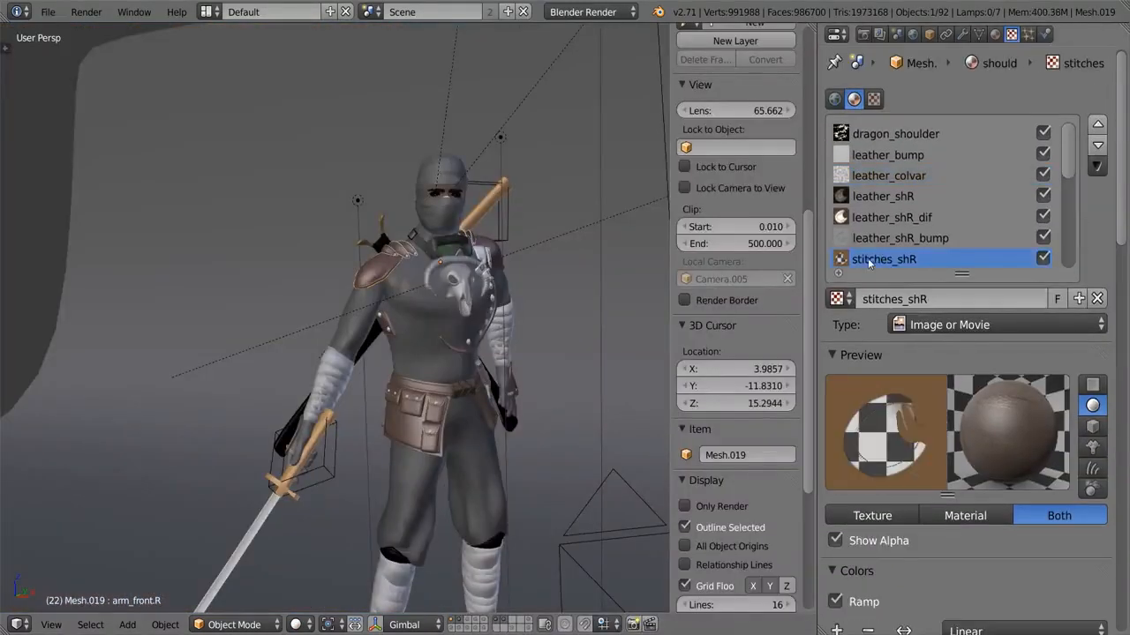
pyautogui.scroll(-3)
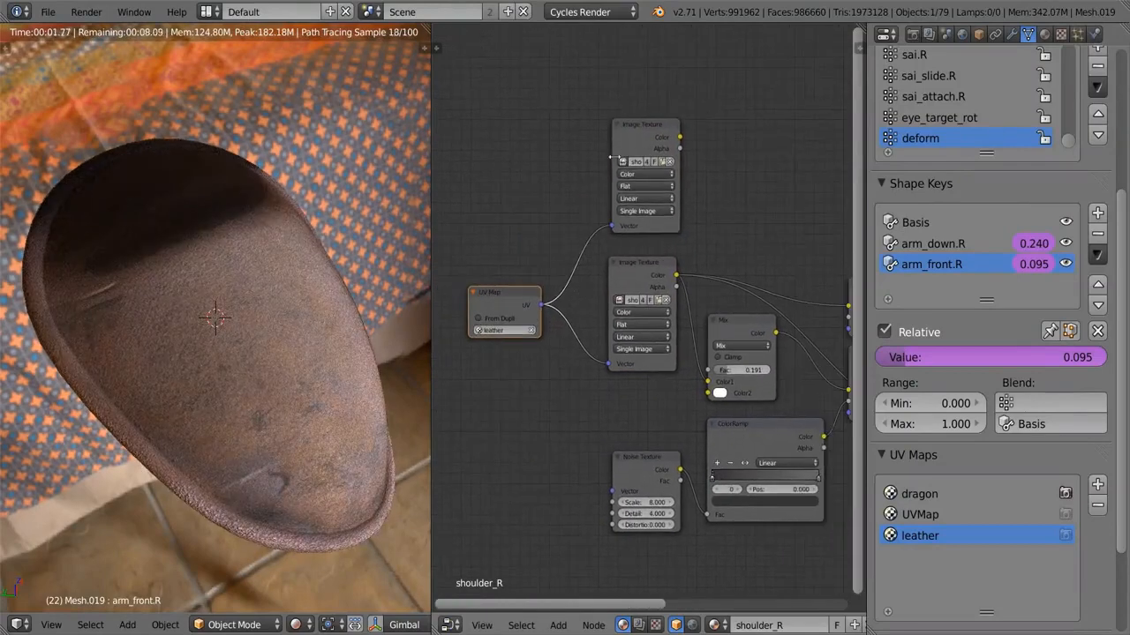
# Load the stitches image into the new Image Texture and mix it in with Multiply blend mode.
pyautogui.click(642, 162)
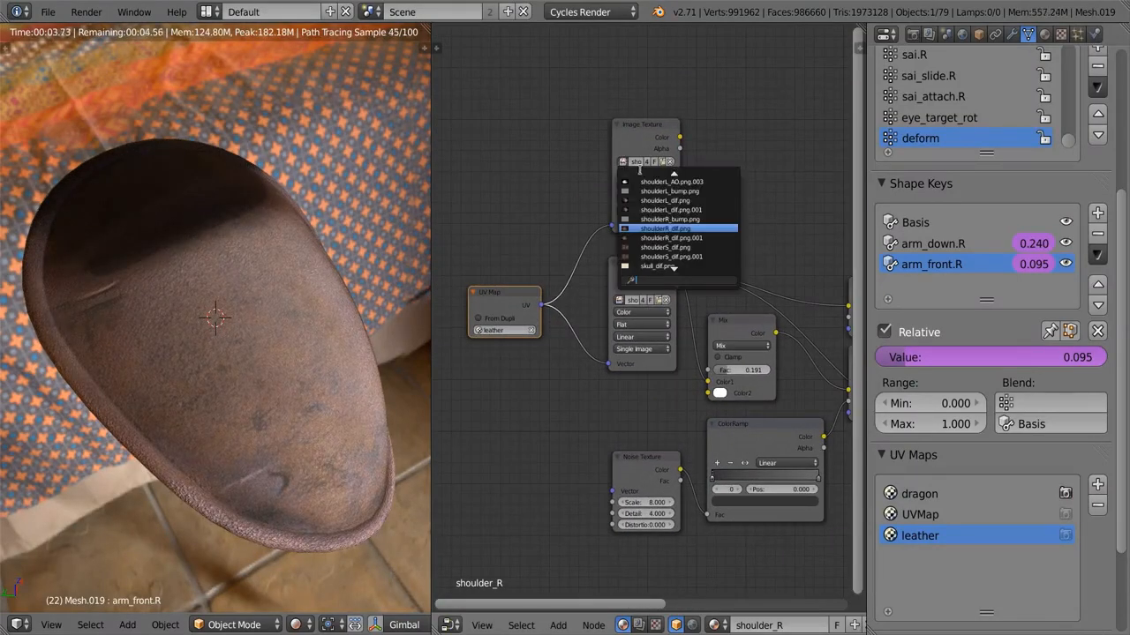
pyautogui.click(664, 228)
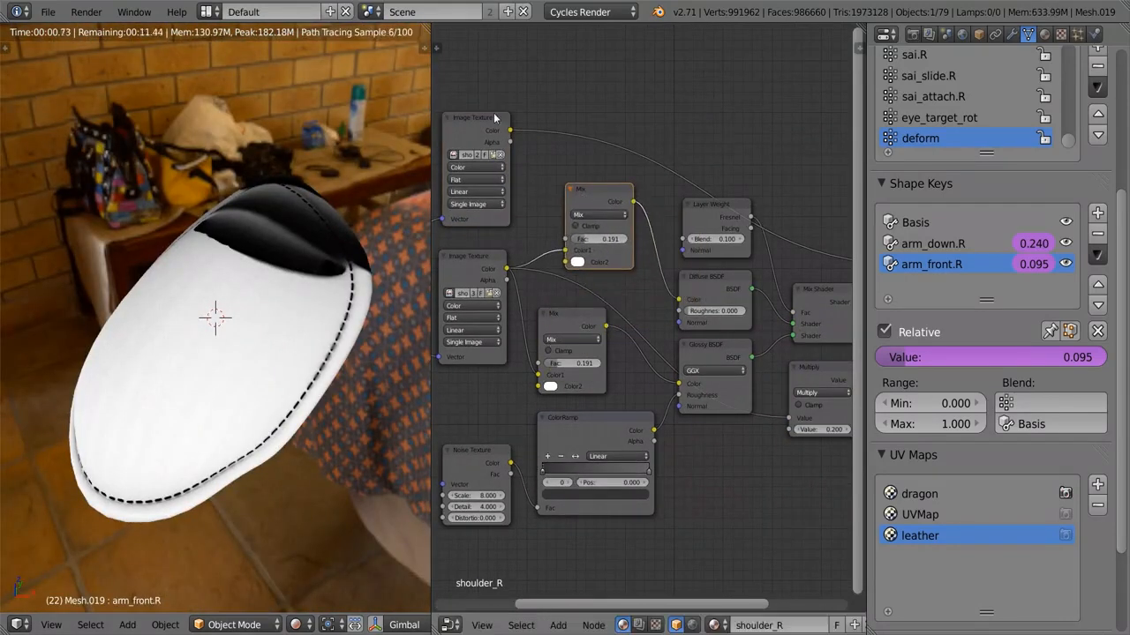
pyautogui.click(598, 215)
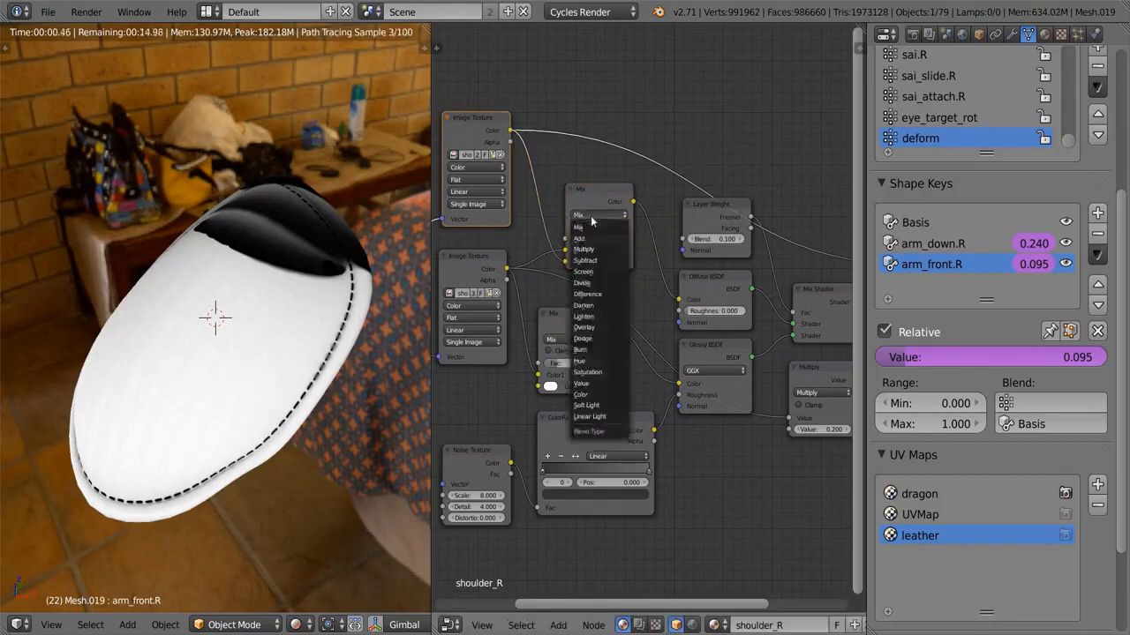
pyautogui.click(581, 249)
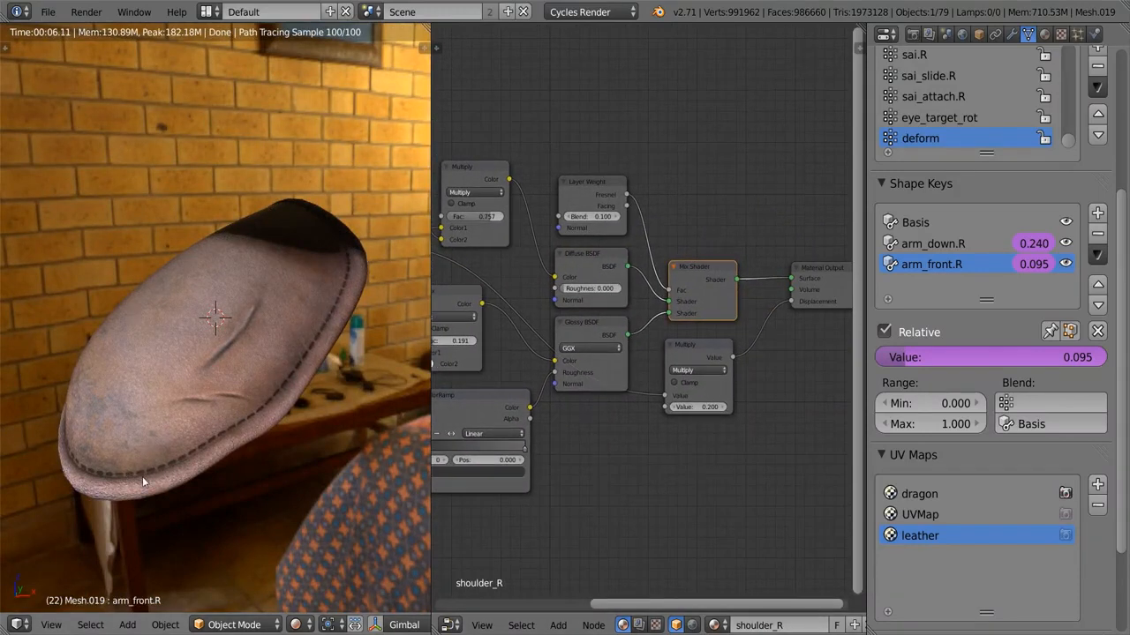
# Wire in an extra Mix node before the Material Output and adjust its settings for the seam.
pyautogui.moveTo(697, 370); pyautogui.dragTo(670, 433)
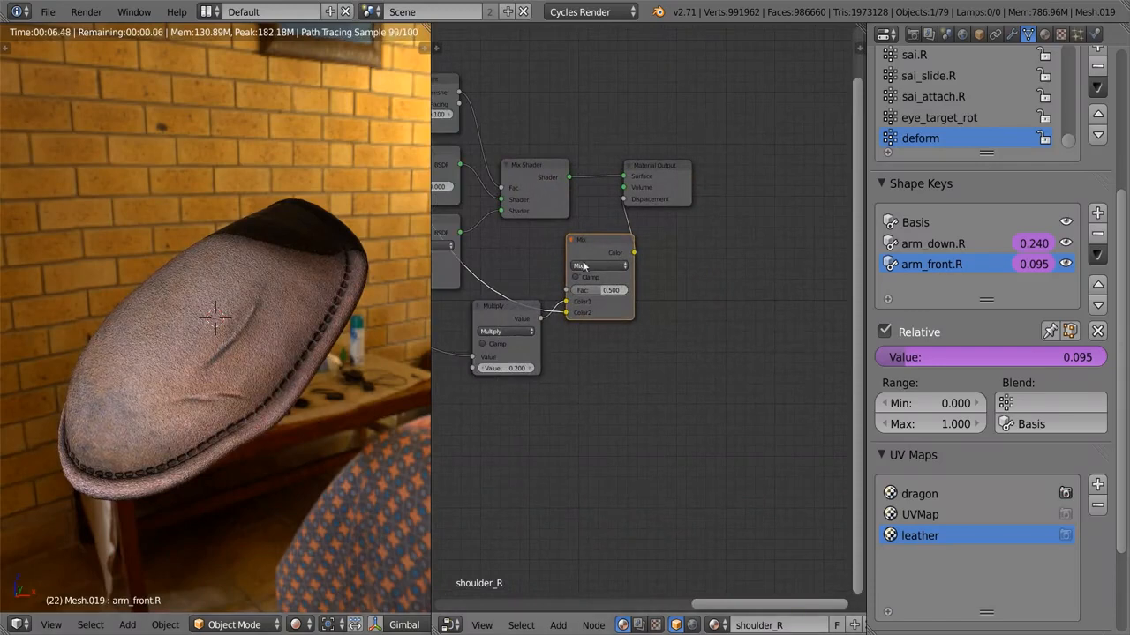
pyautogui.click(598, 265)
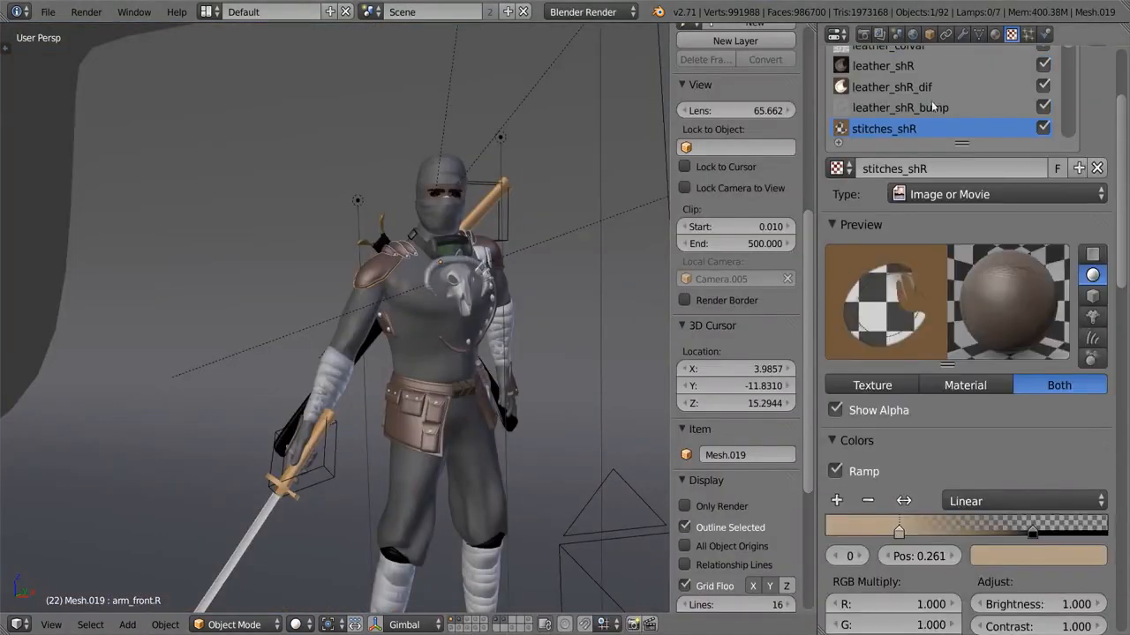
# Review leather_colvar texture settings, then position the new Multiply node in the Cycles colour chain.
pyautogui.click(888, 176)
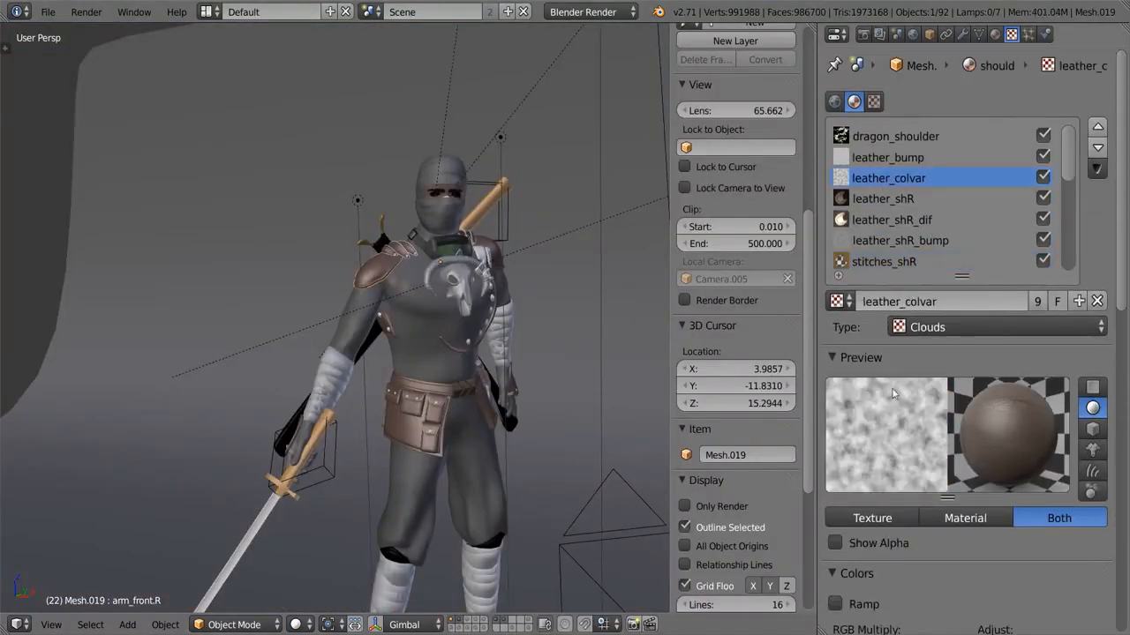
pyautogui.scroll(-3)
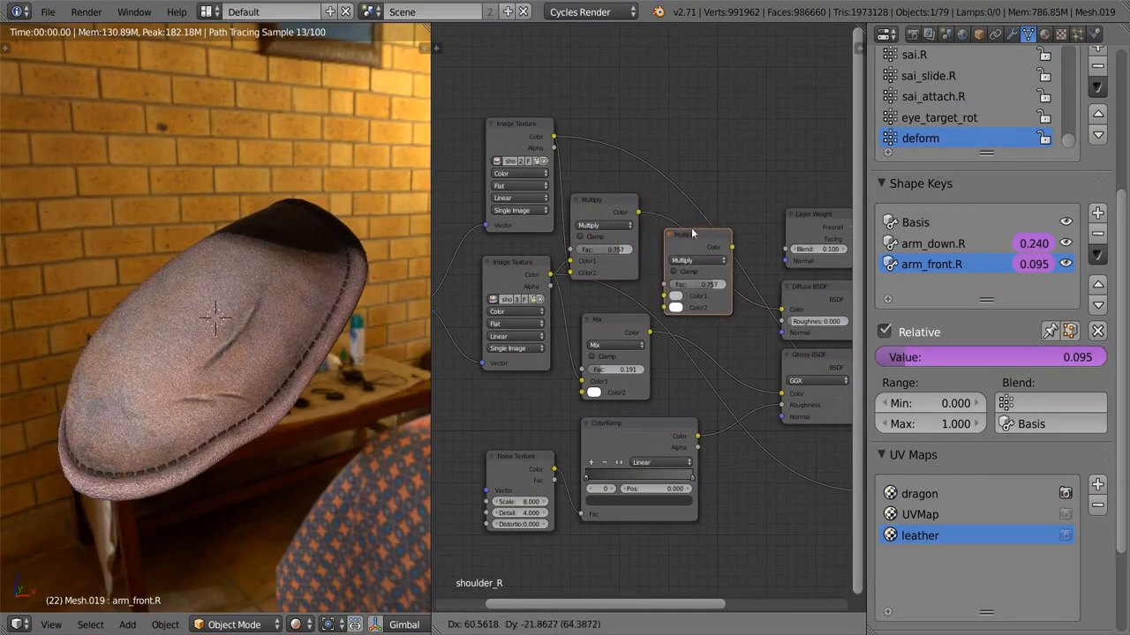
pyautogui.moveTo(698, 261); pyautogui.dragTo(656, 251)
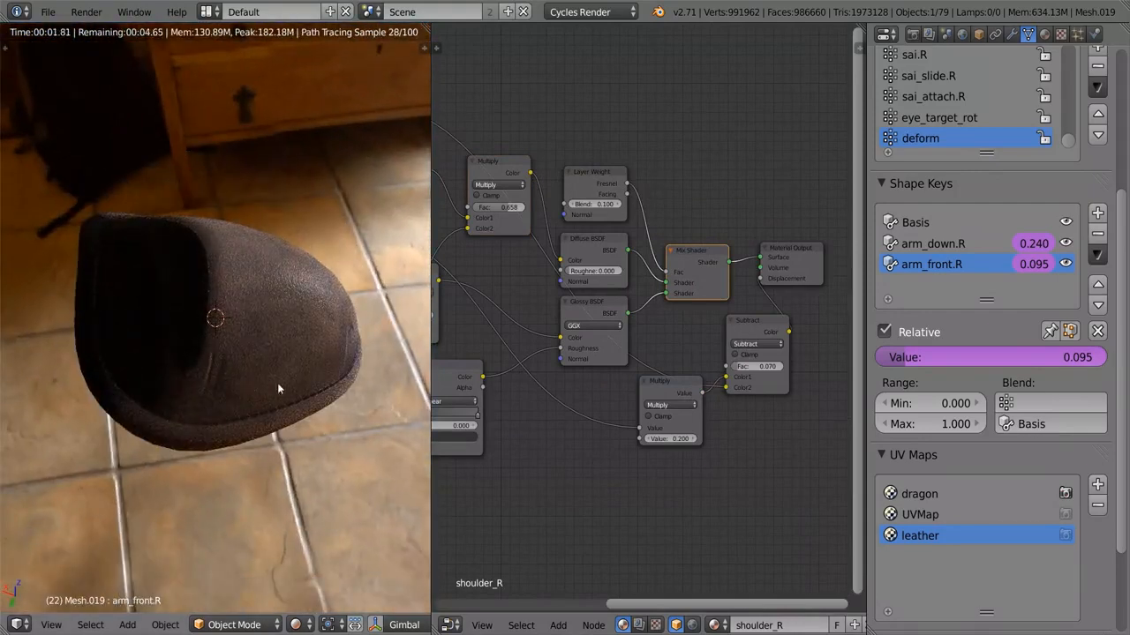
# Rearrange a node, then inspect the leather_colvar clouds texture in the Blender Render scene.
pyautogui.moveTo(669, 410); pyautogui.dragTo(572, 432)
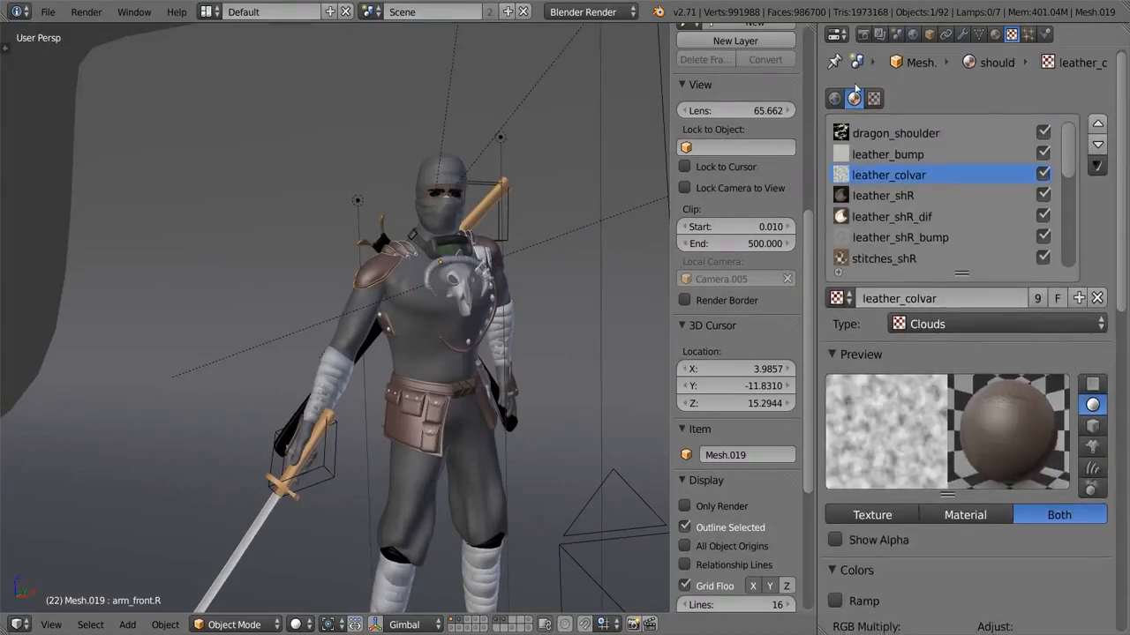
pyautogui.click(897, 132)
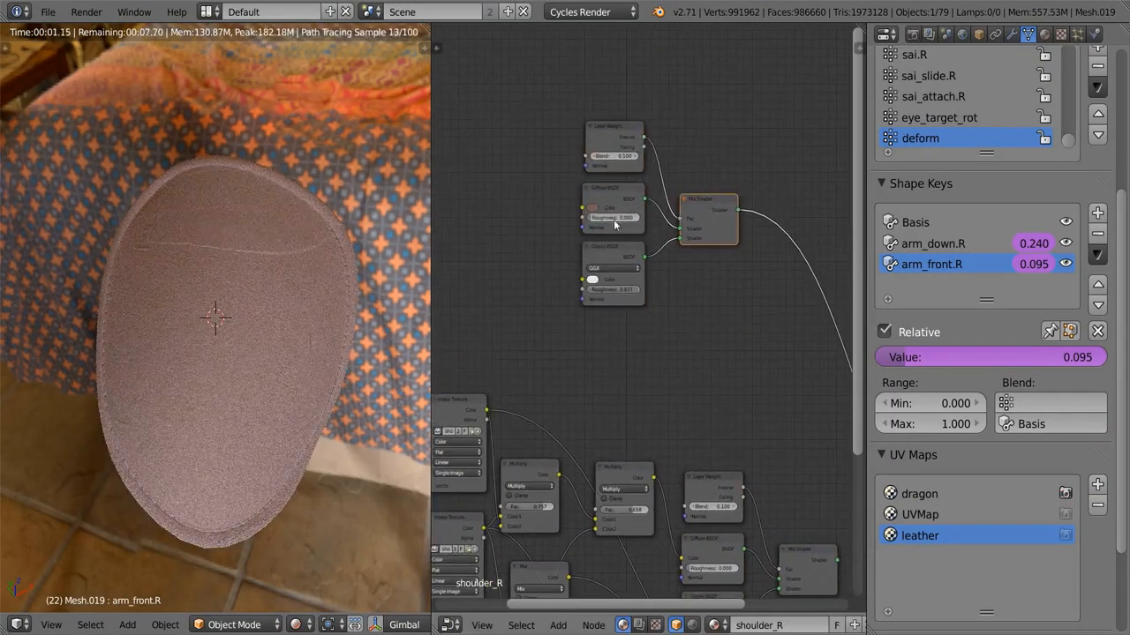
# Adjust a node in the upper shader group so the pad renders pale pinkish leather.
pyautogui.click(593, 207)
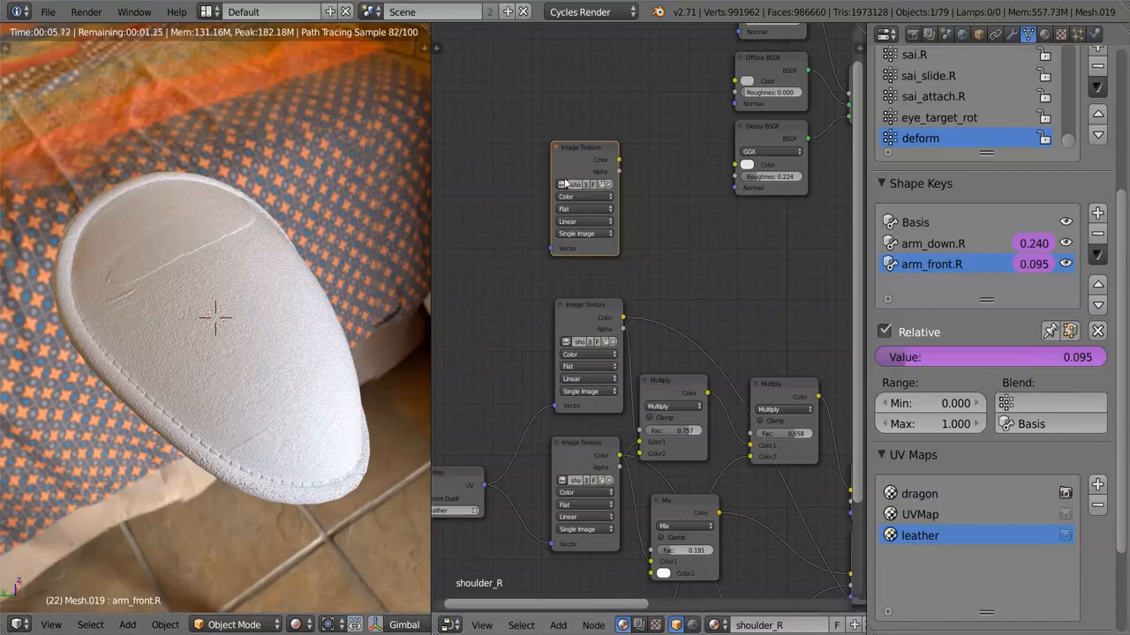
# Load the dragon stencil image into the Image Texture and add a colour node beside it.
pyautogui.click(586, 186)
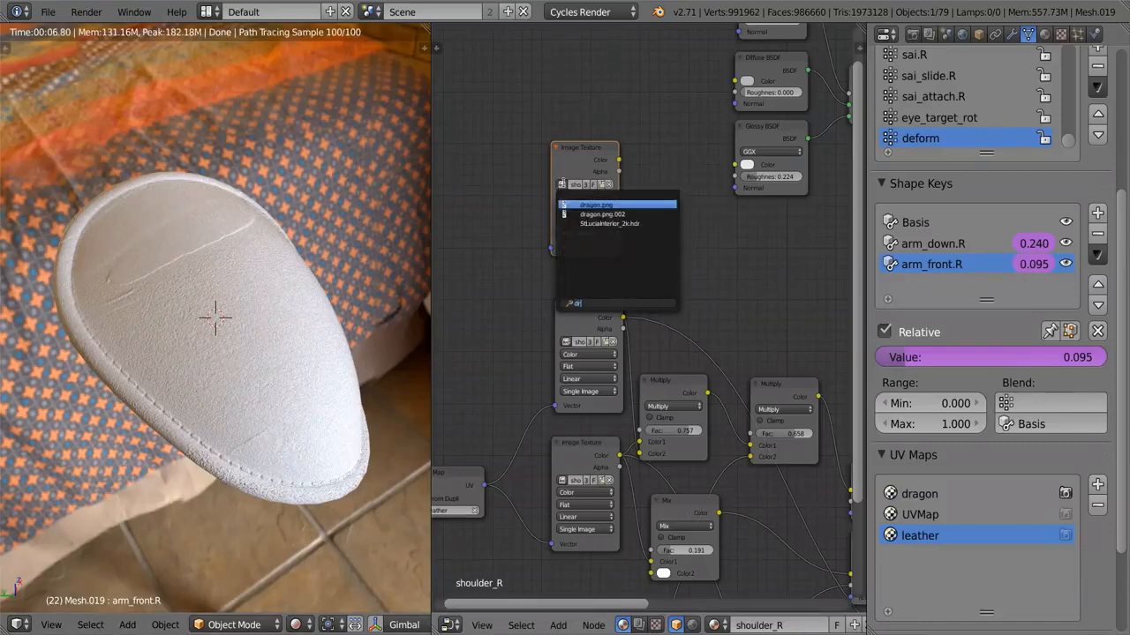
pyautogui.click(597, 205)
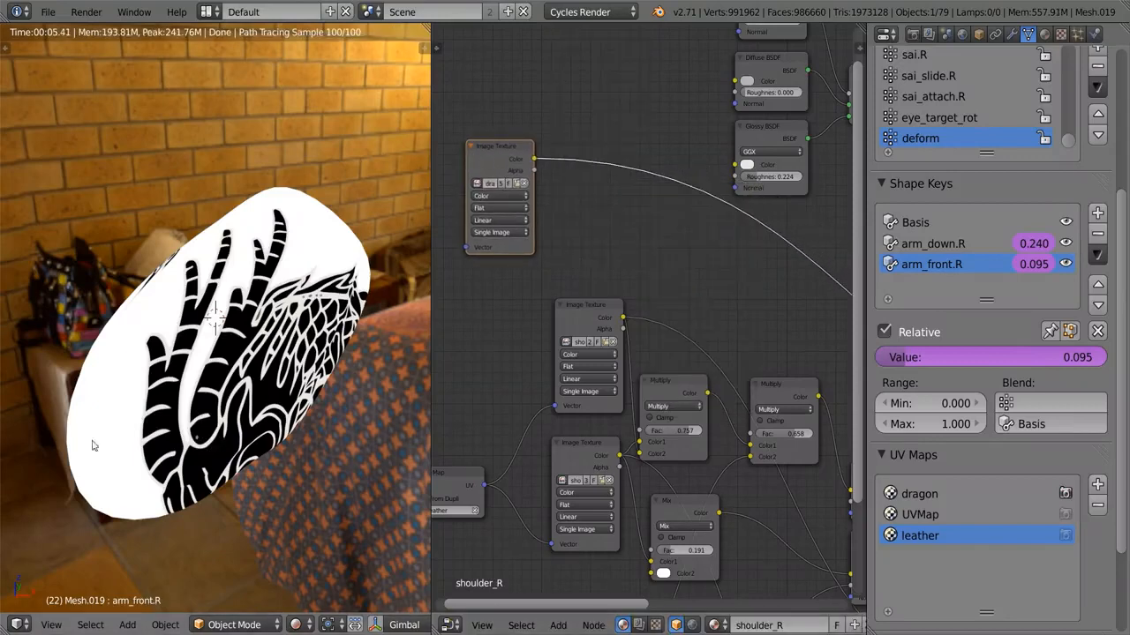
pyautogui.click(558, 625)
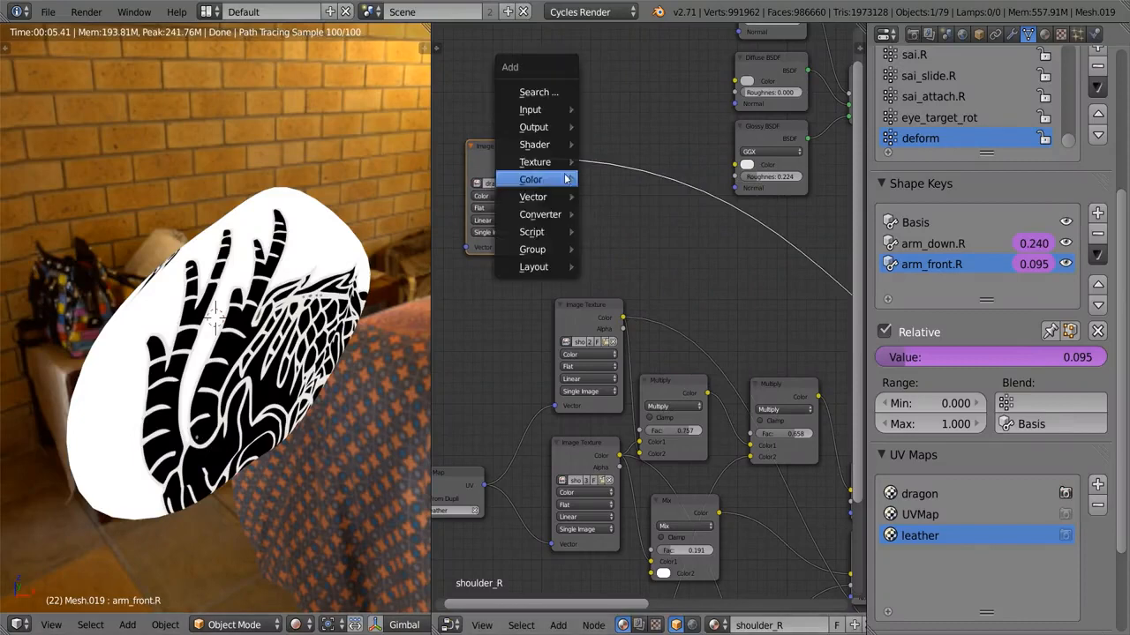
pyautogui.click(530, 180)
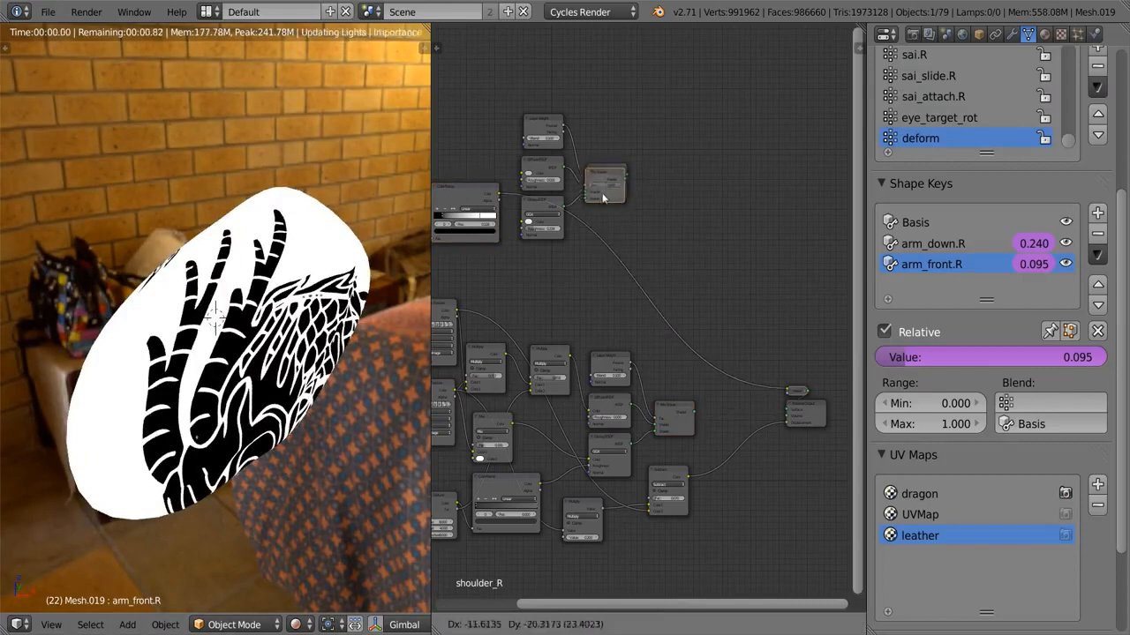
pyautogui.moveTo(604, 182); pyautogui.dragTo(722, 265)
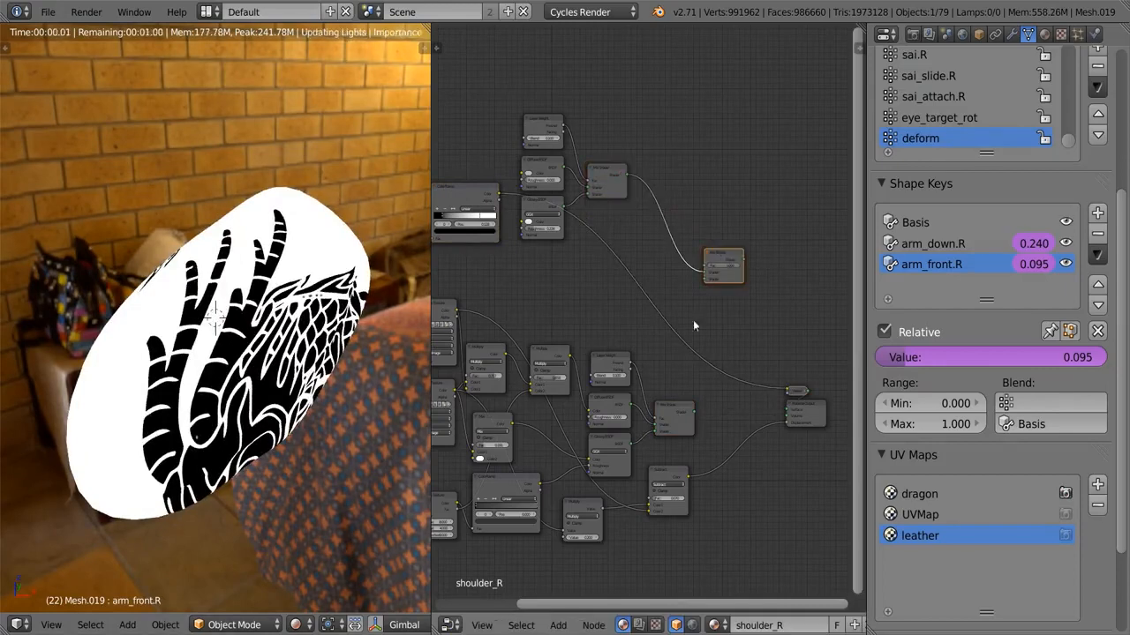